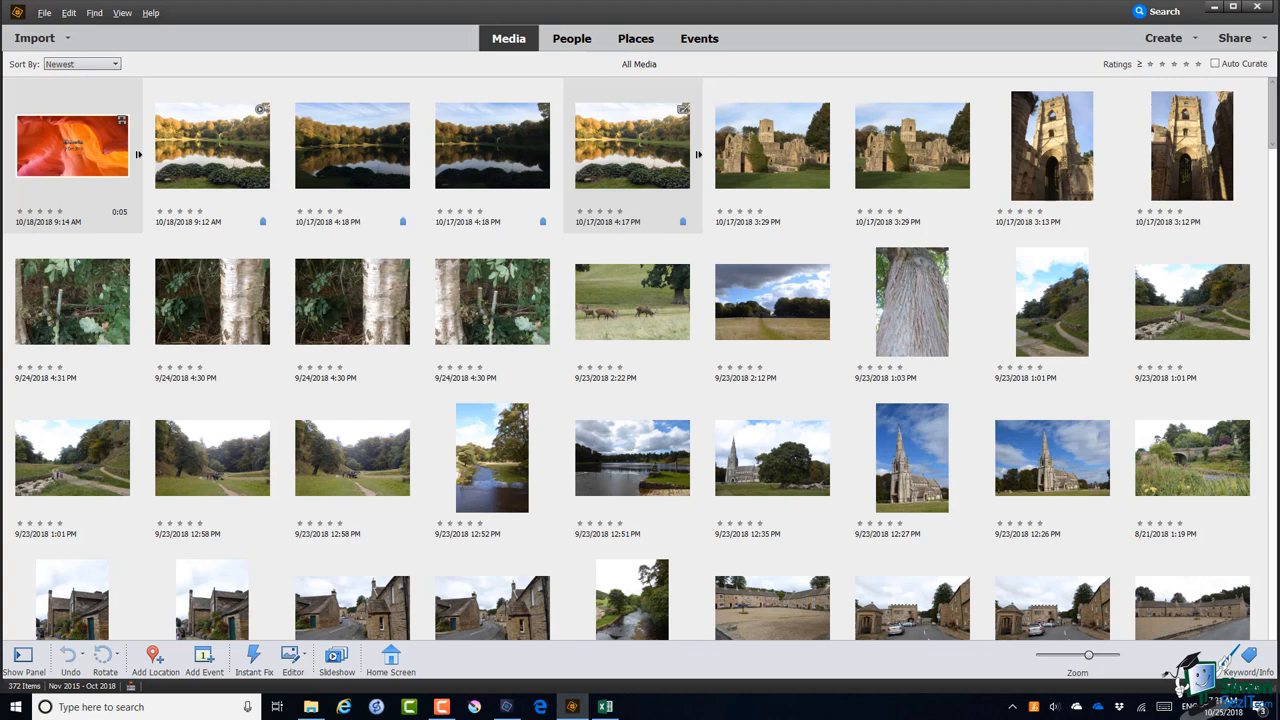
mouse_move(660, 712)
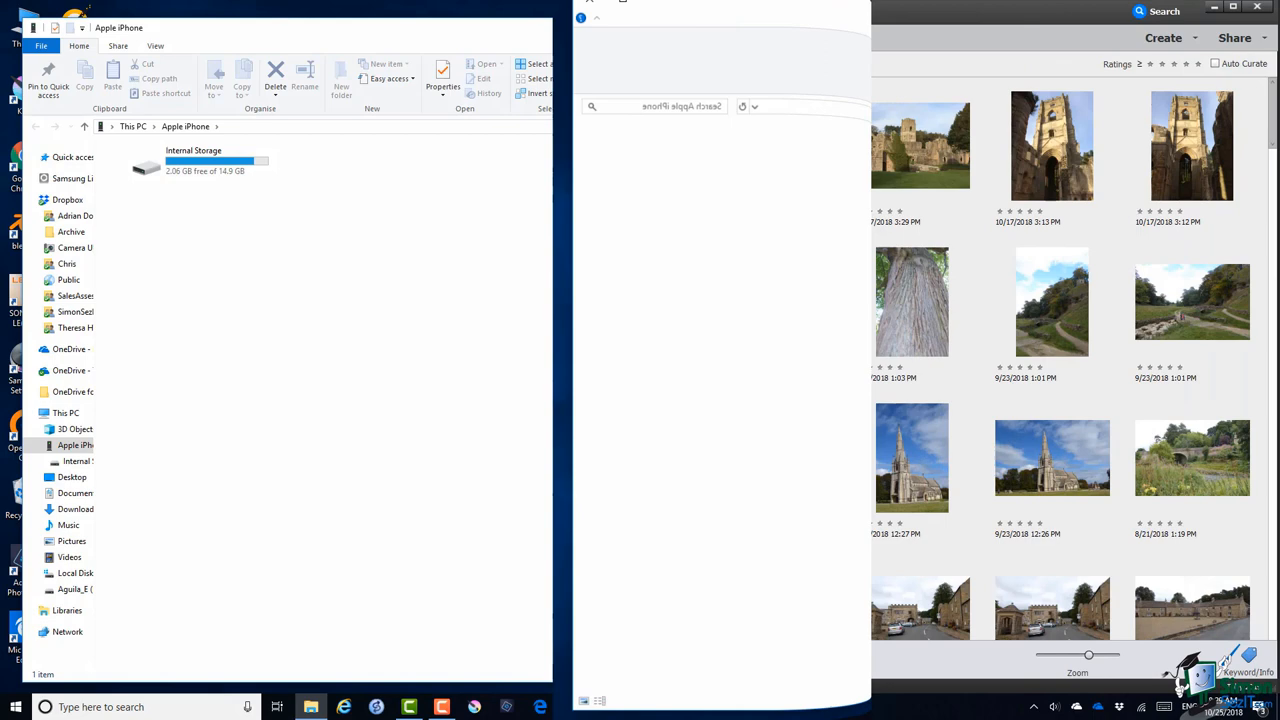
Start an import from camera or card reader and list the available source devices
left_click(44, 12)
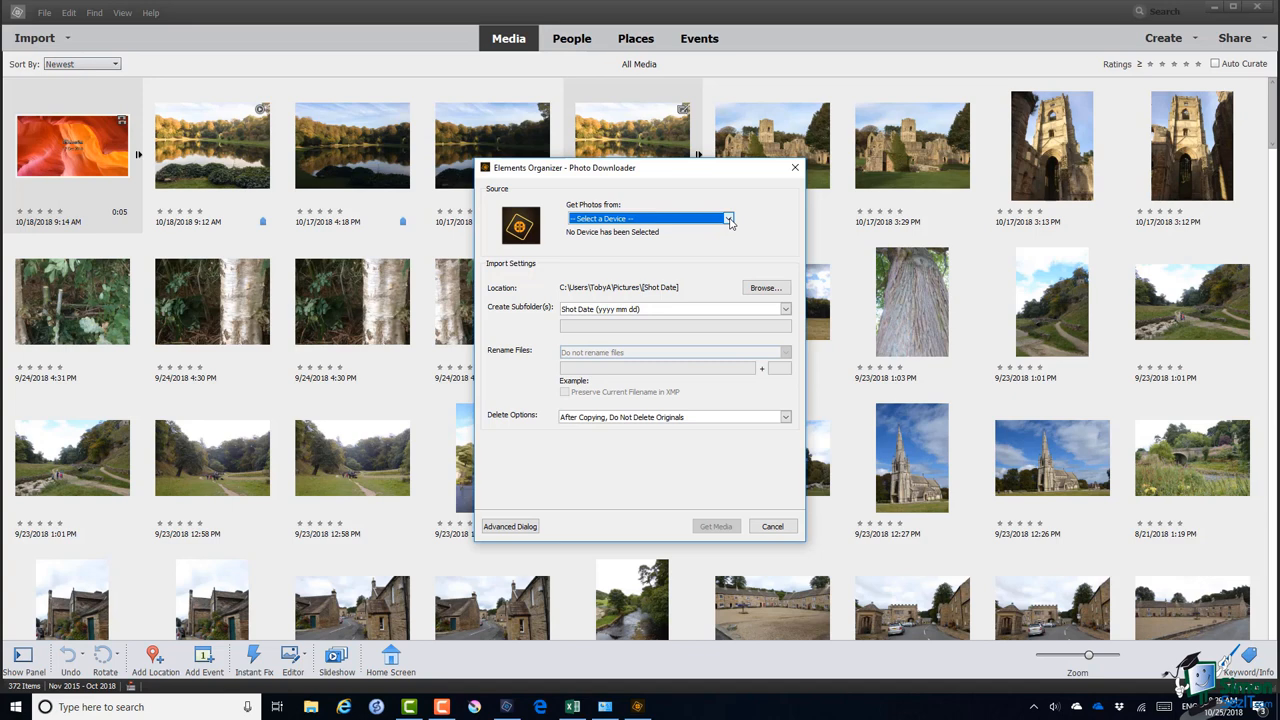
left_click(728, 218)
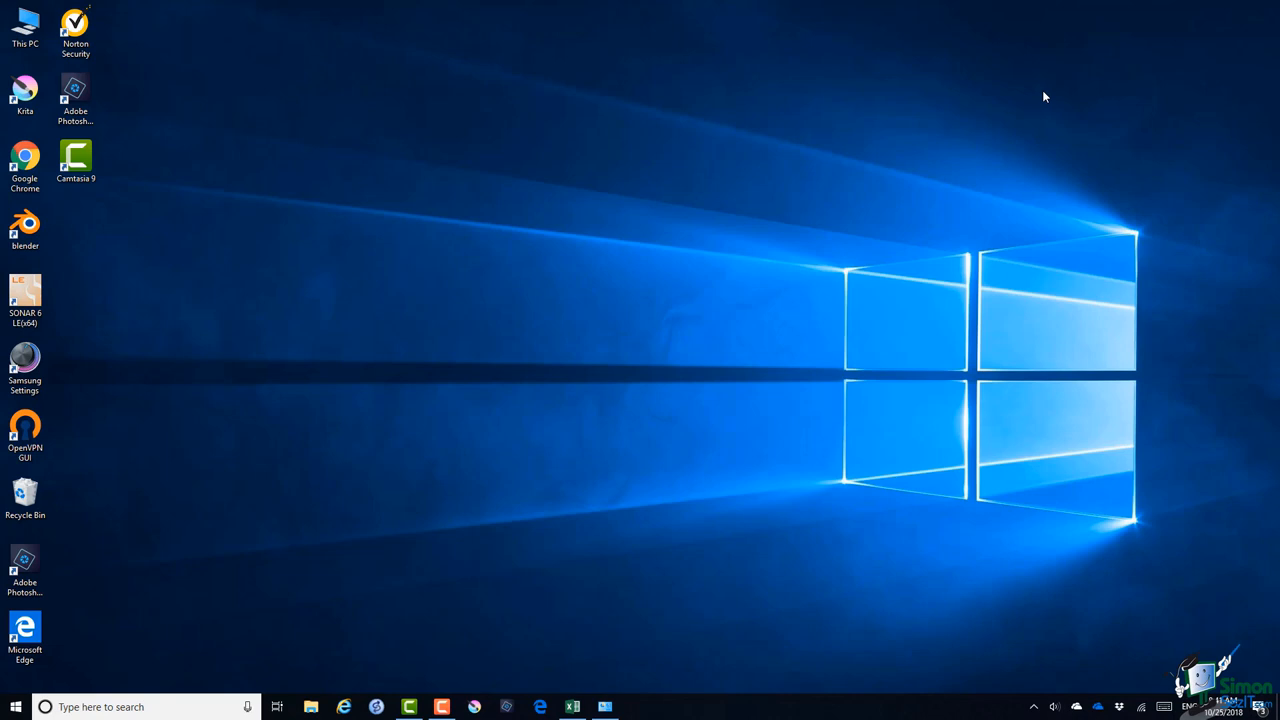
mouse_move(688, 488)
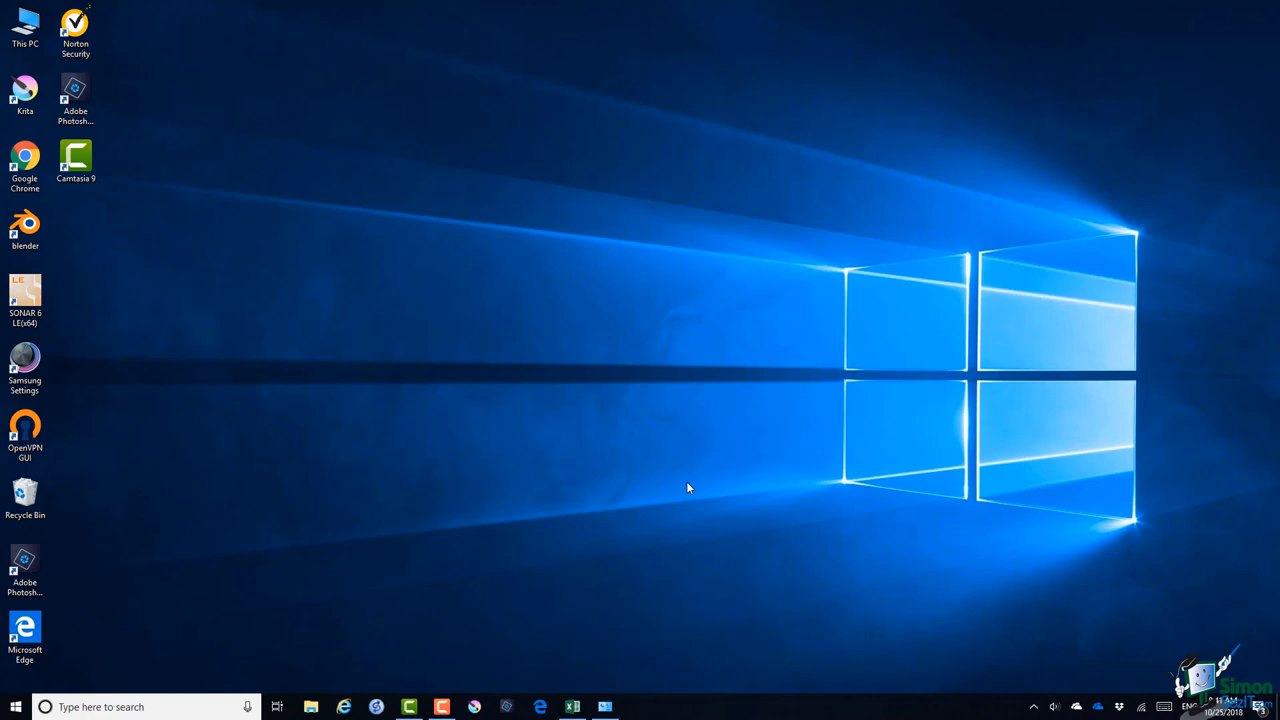
mouse_move(580, 648)
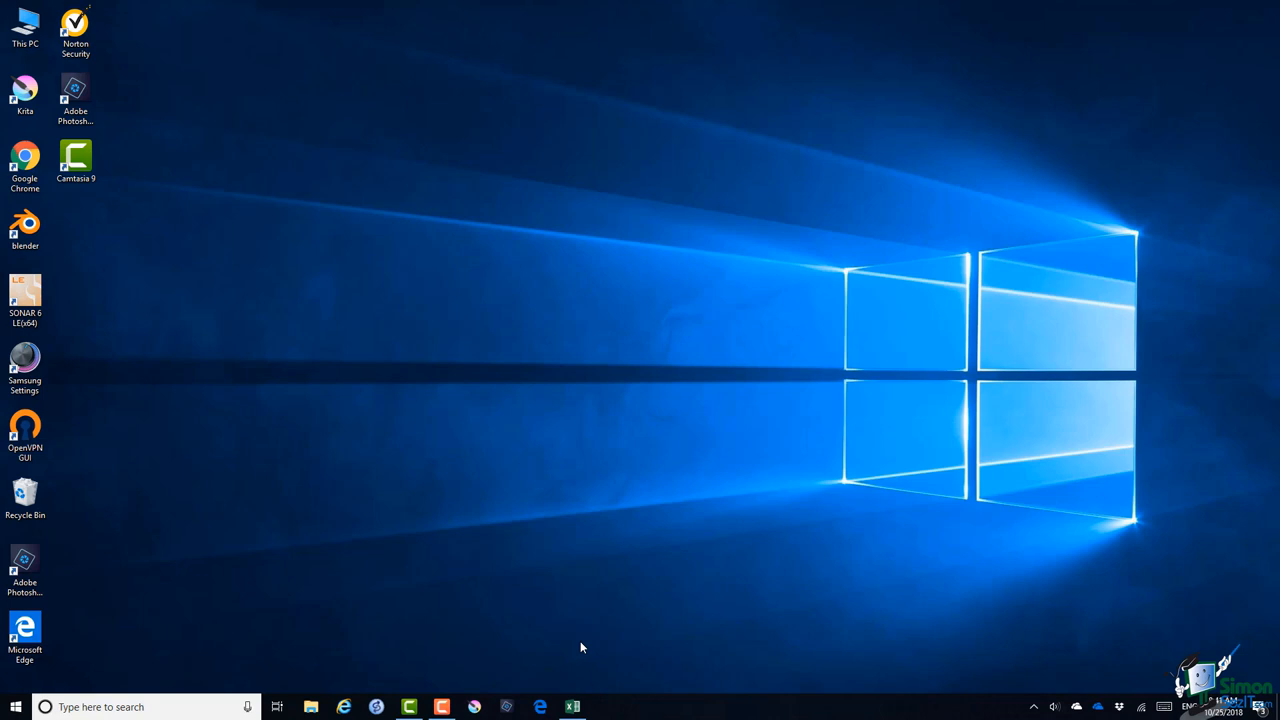
Search the taskbar for 'auto' to find the AutoPlay settings
type("auto")
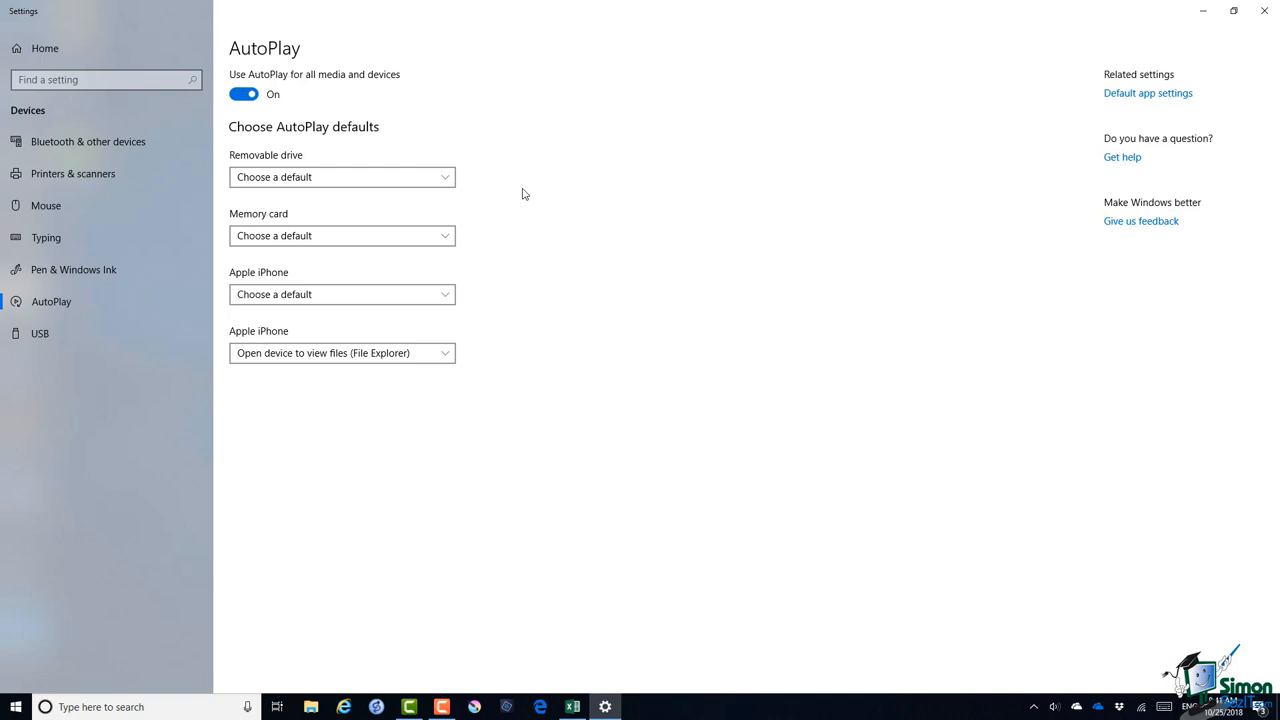
mouse_move(240, 336)
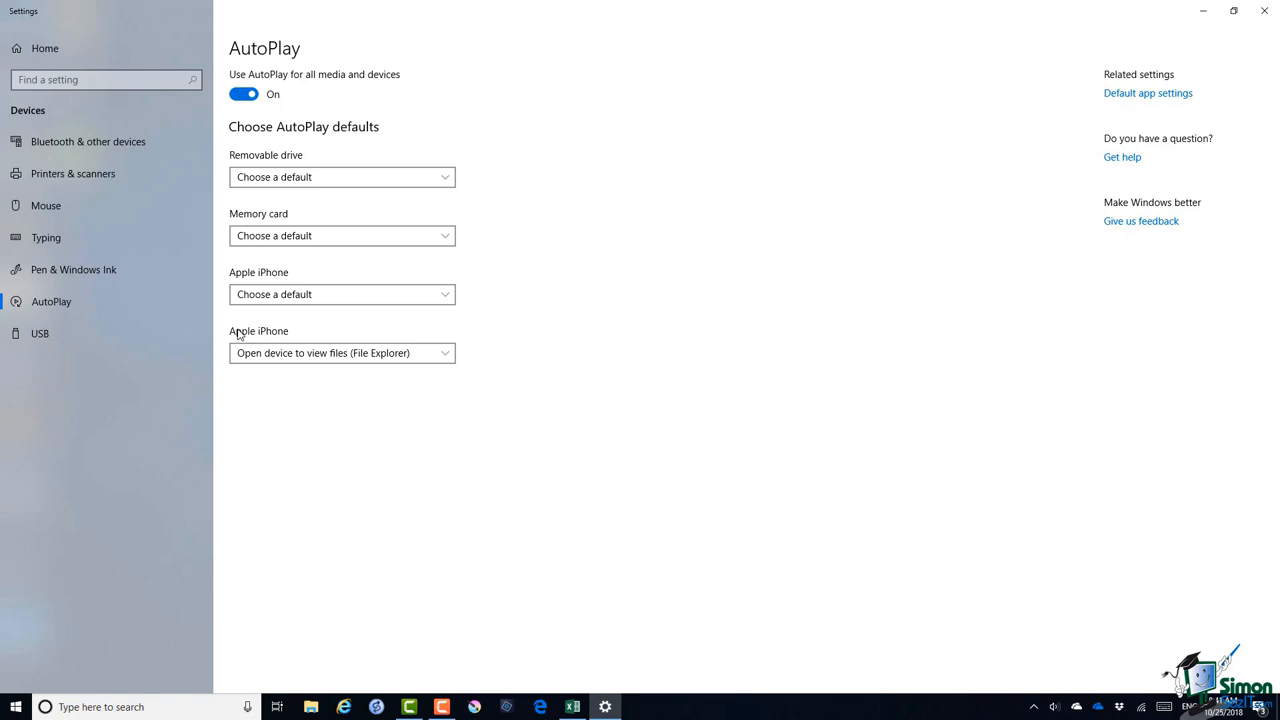
mouse_move(292, 332)
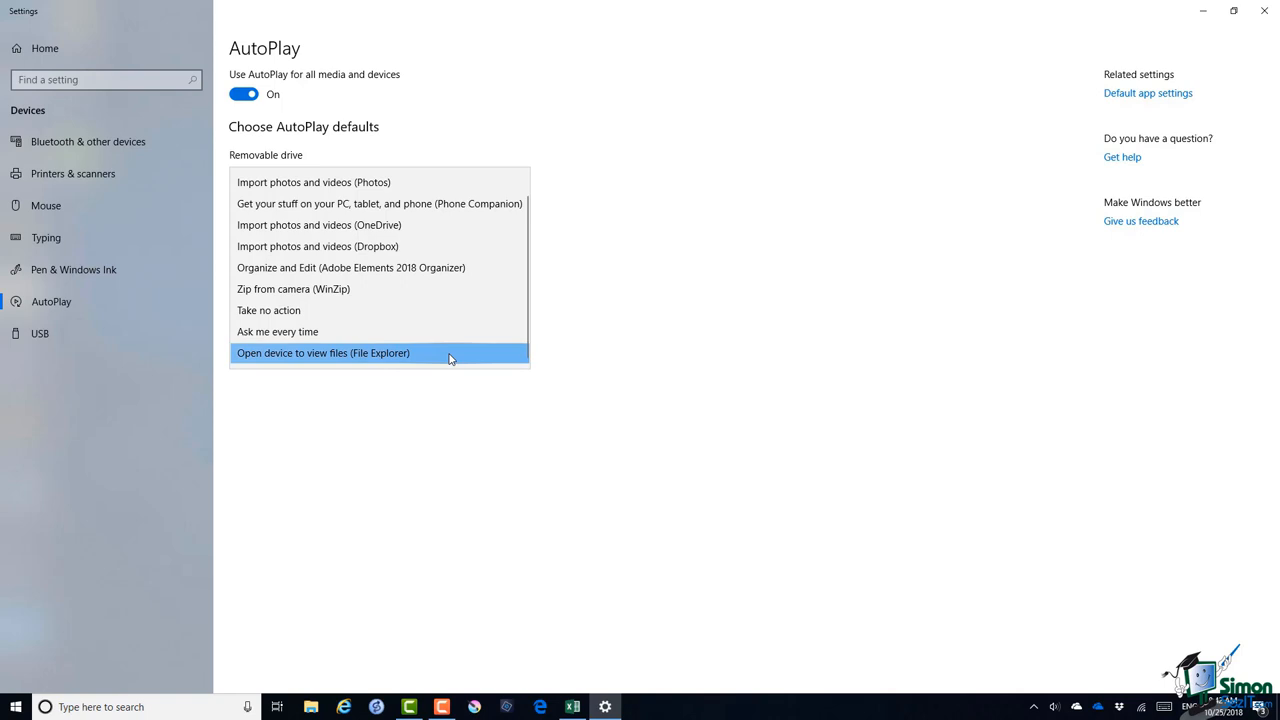
mouse_move(410, 356)
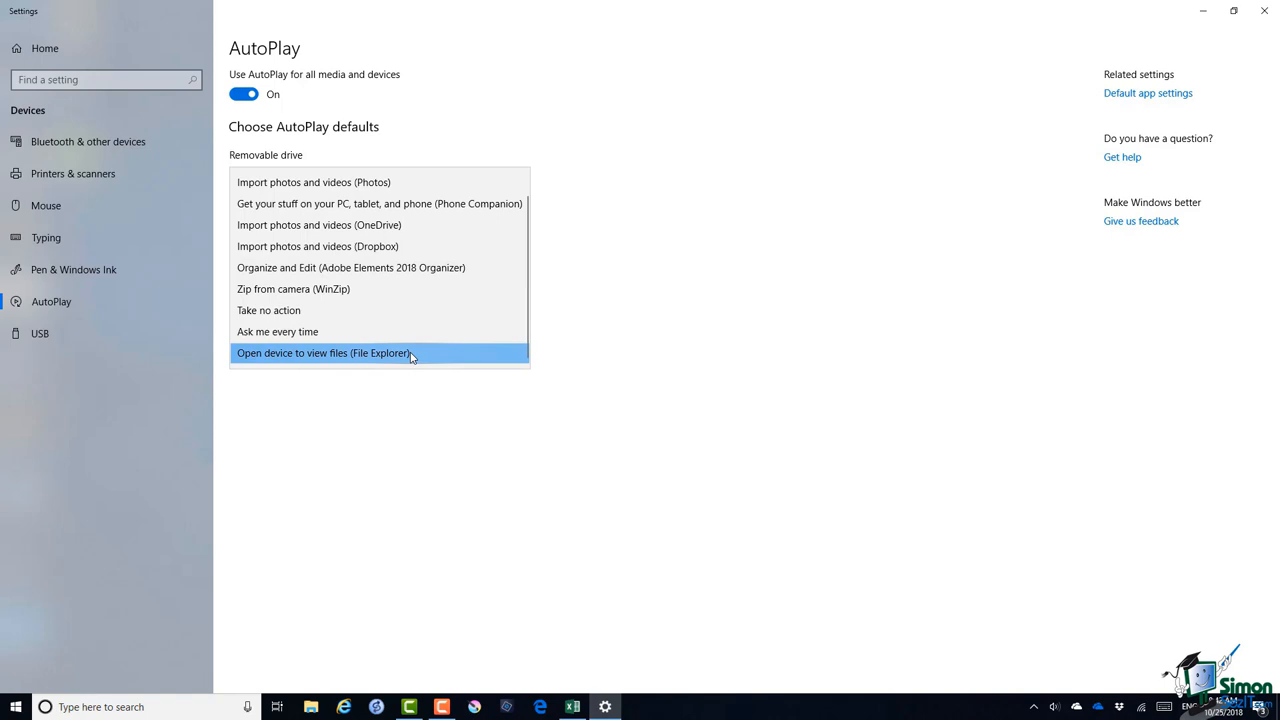
Keep the Apple iPhone AutoPlay default as Open device to view files (File Explorer)
left_click(324, 352)
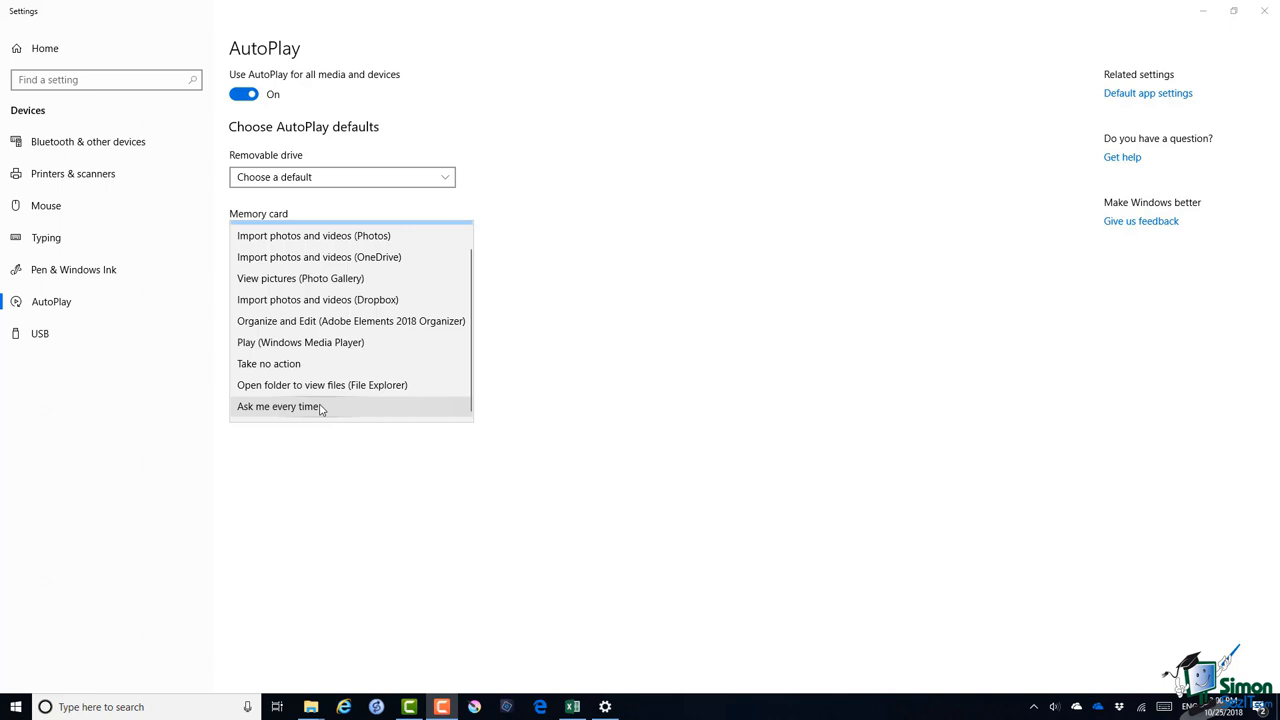
mouse_move(352, 320)
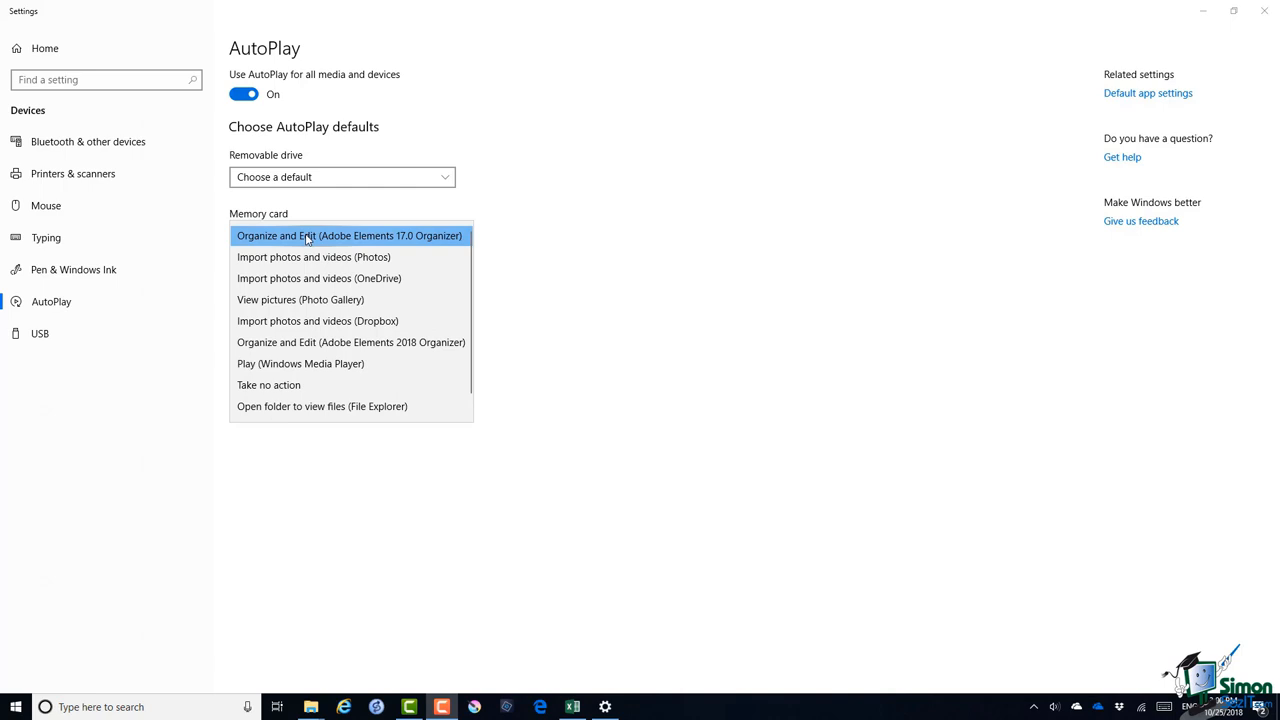
mouse_move(404, 240)
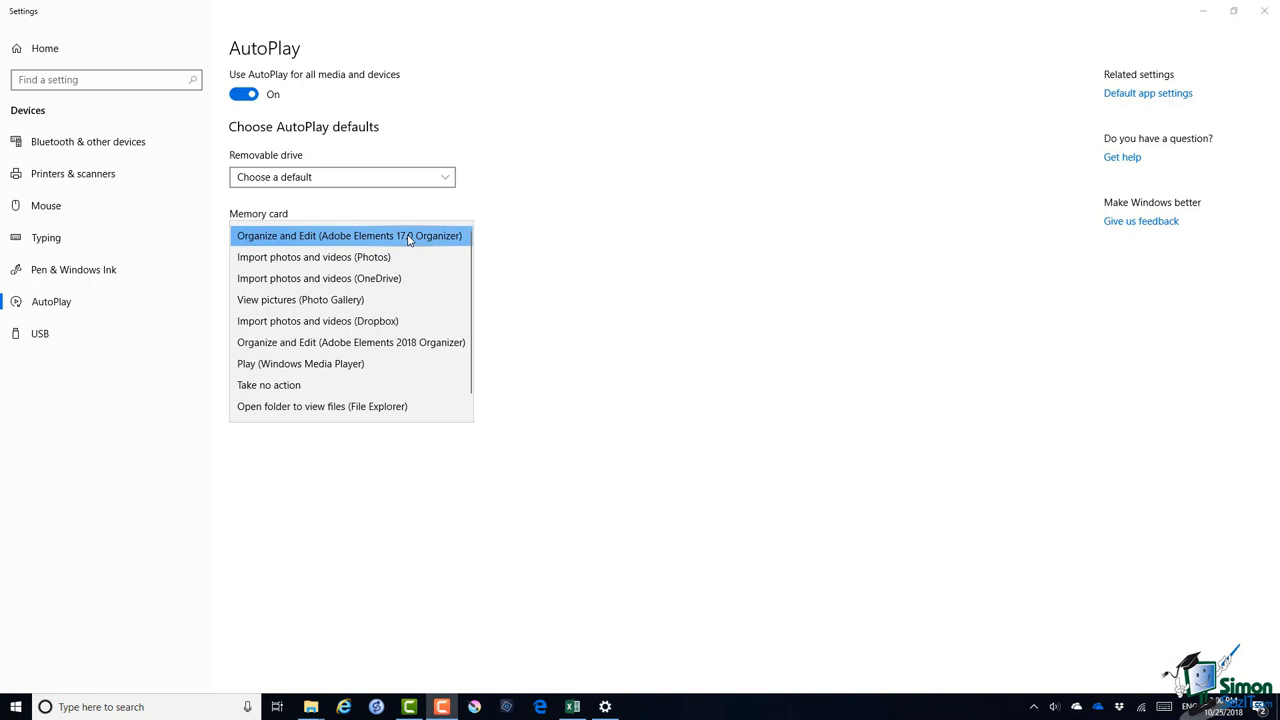
Set the Memory card AutoPlay default to Organize and Edit (Adobe Elements 17.0 Organizer)
left_click(348, 236)
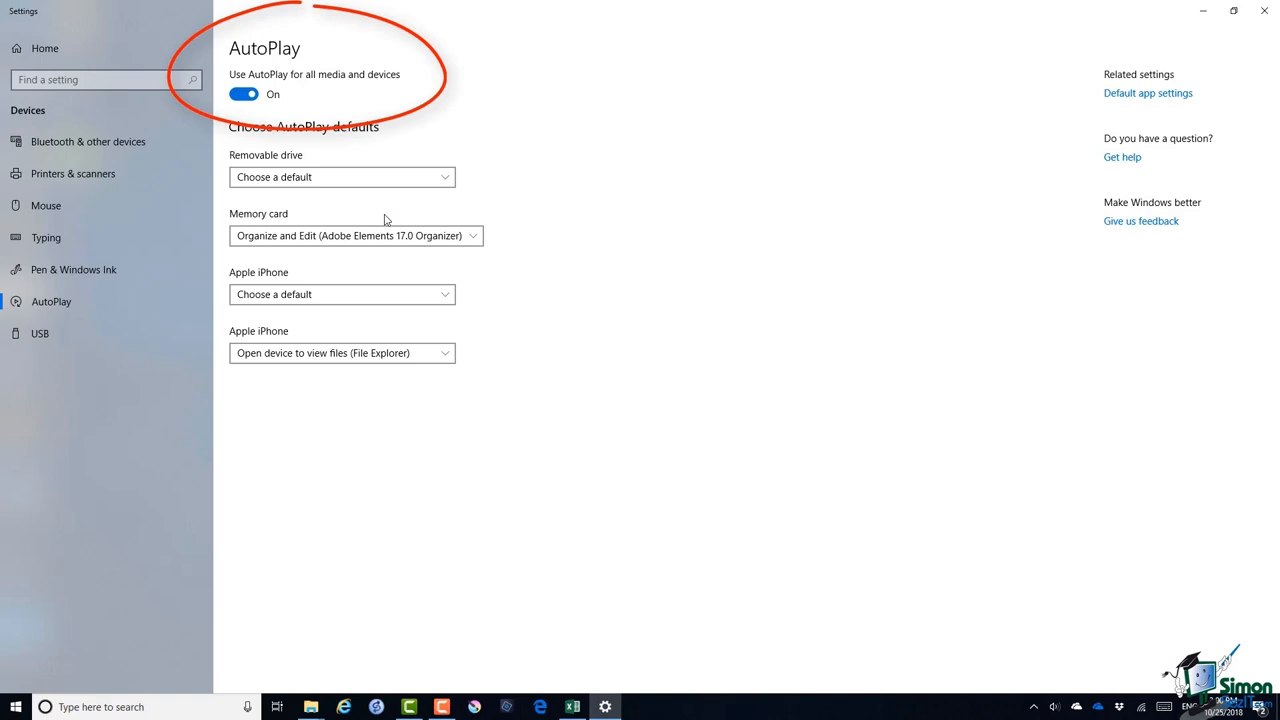
left_click(1264, 10)
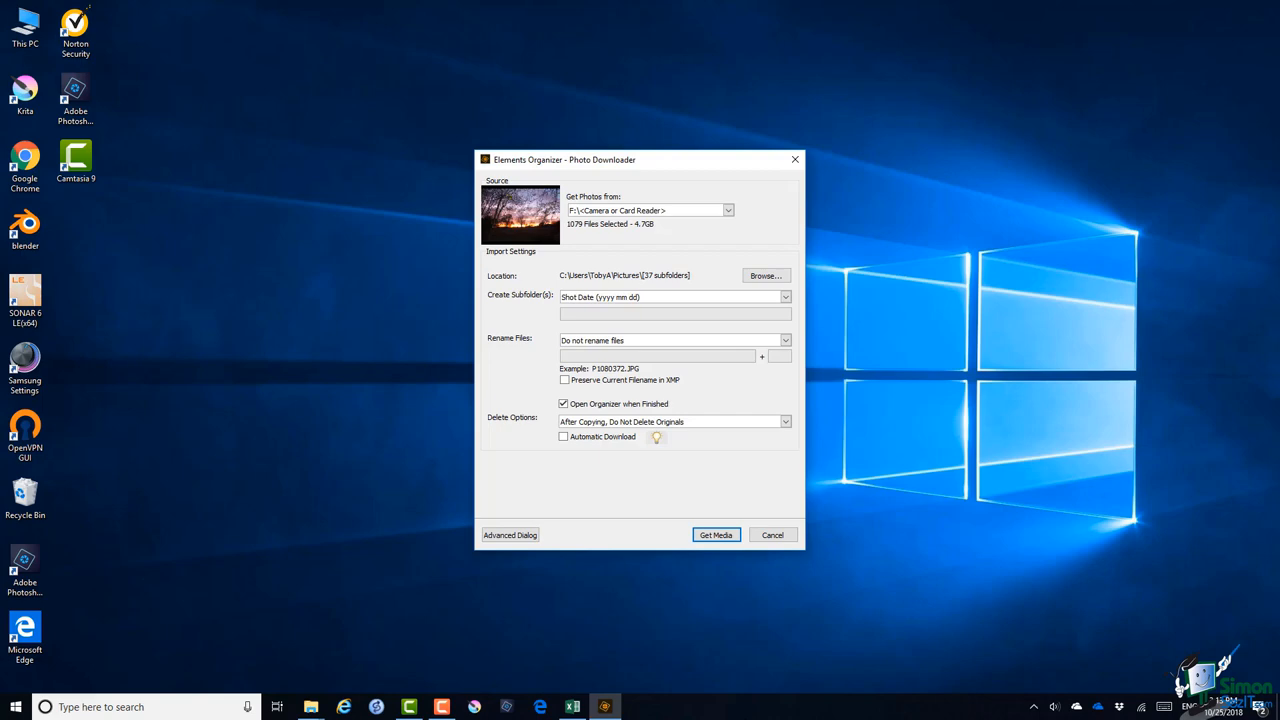
Go from the Photo Downloader to the Camera or Card Reader preferences
left_click(716, 534)
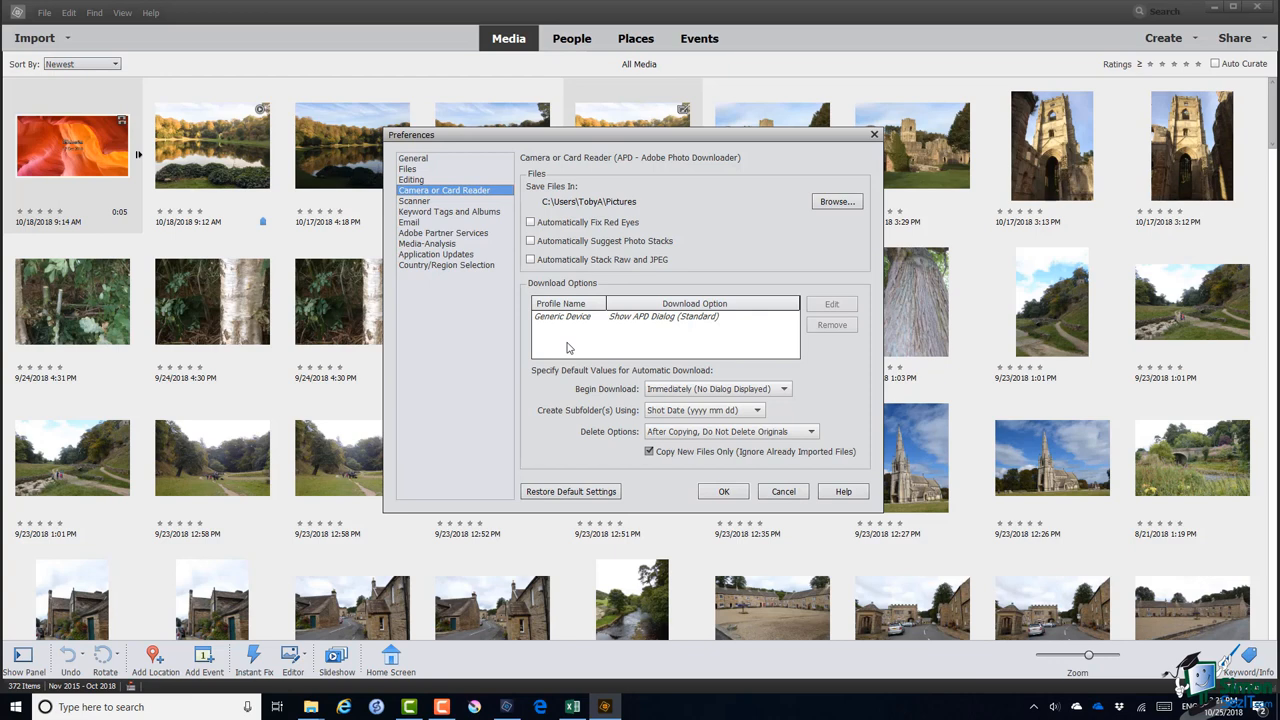
Set the Generic Device profile's download option to Automatic Download
left_click(832, 304)
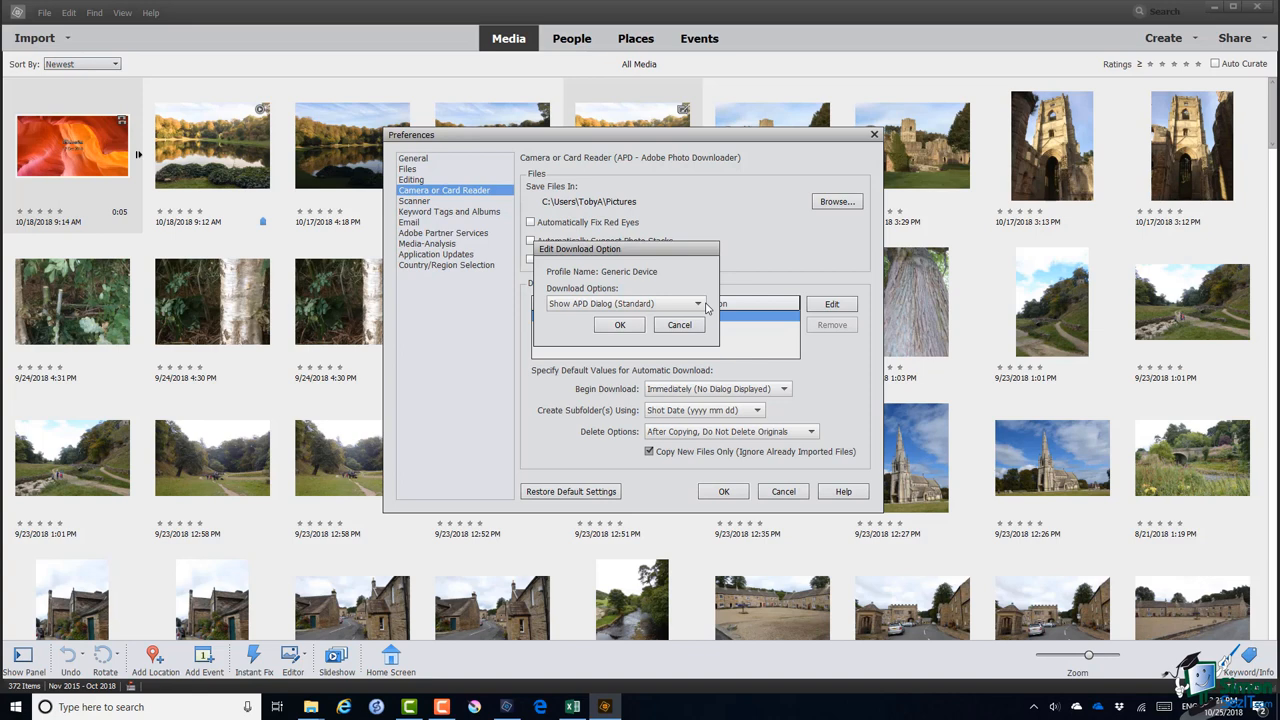
left_click(698, 304)
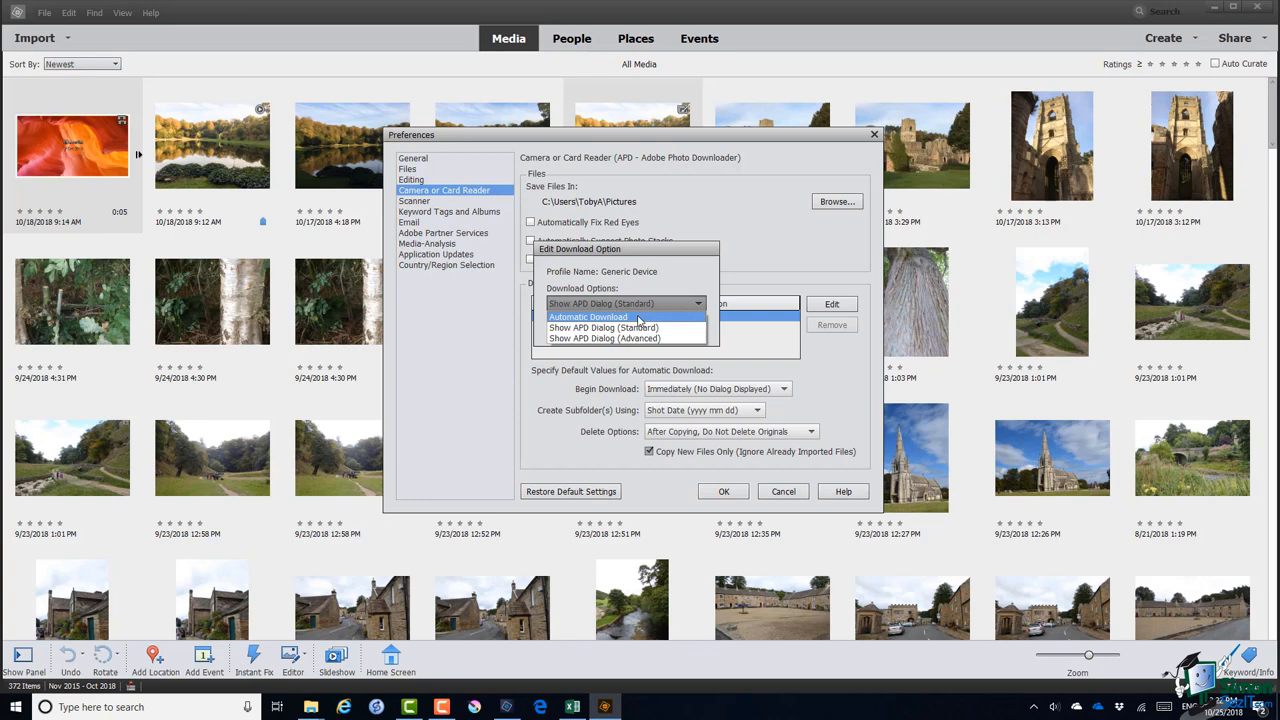
left_click(588, 316)
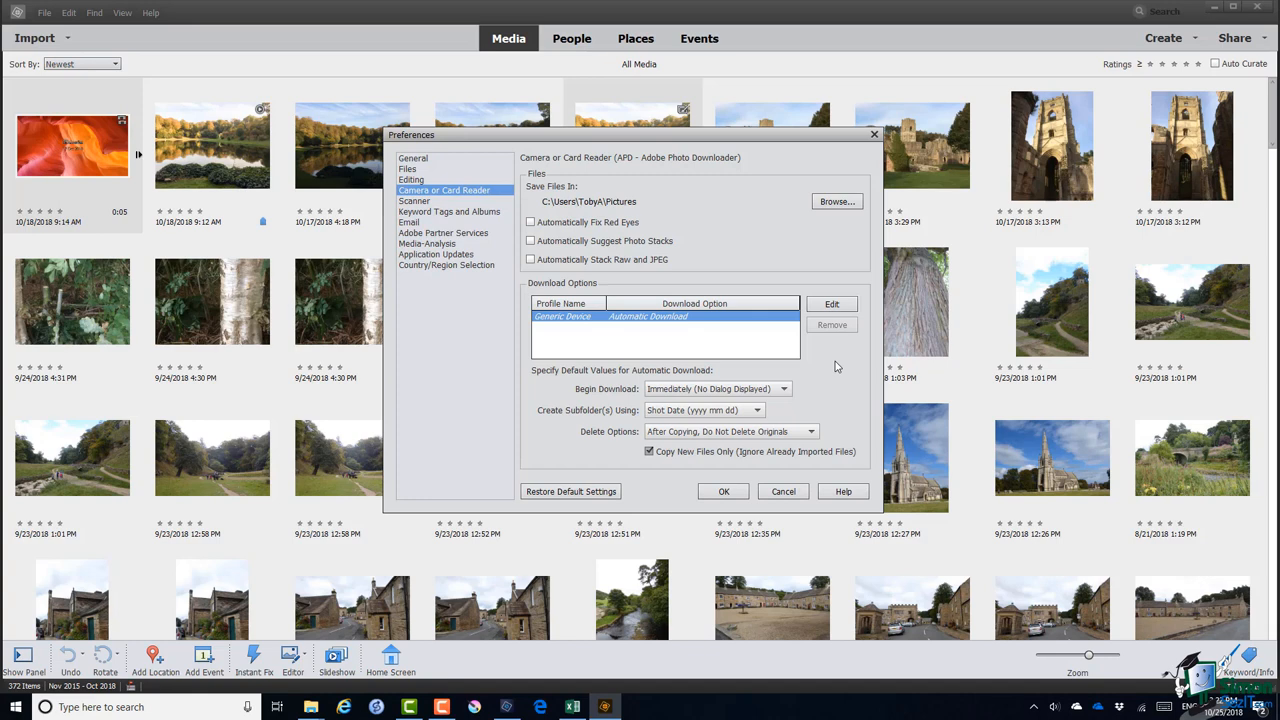
left_click(784, 388)
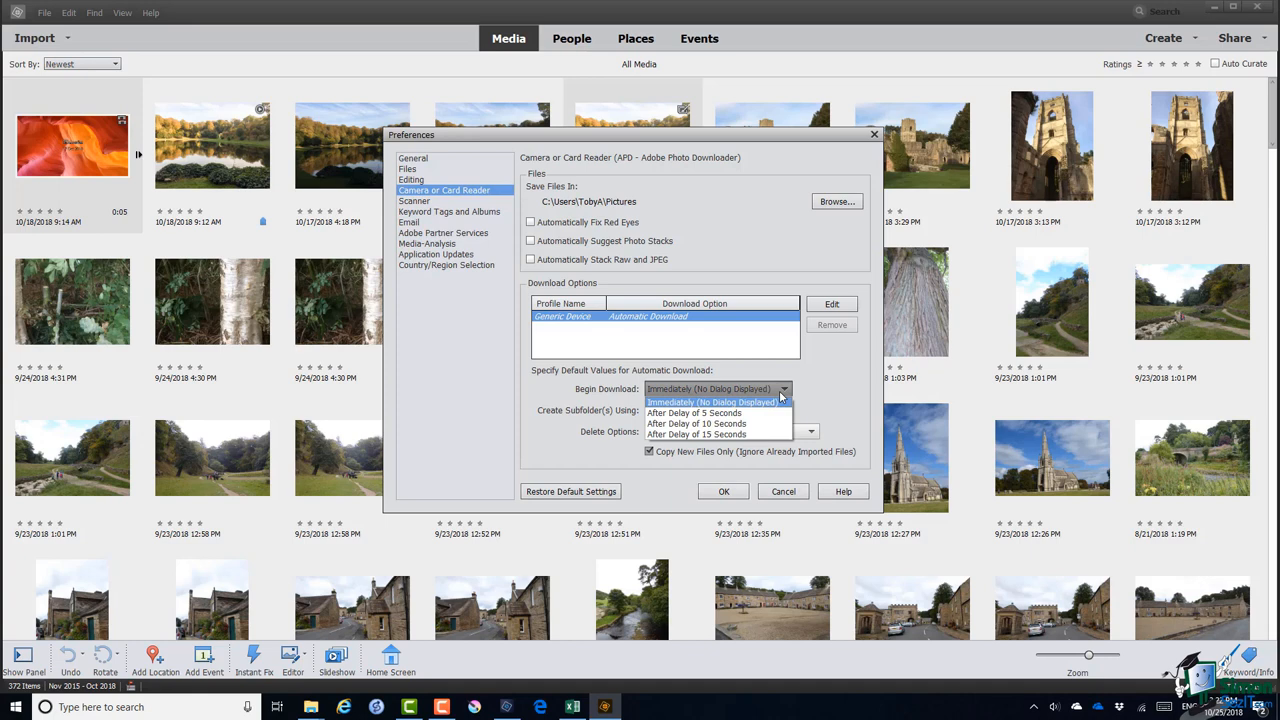
mouse_move(716, 424)
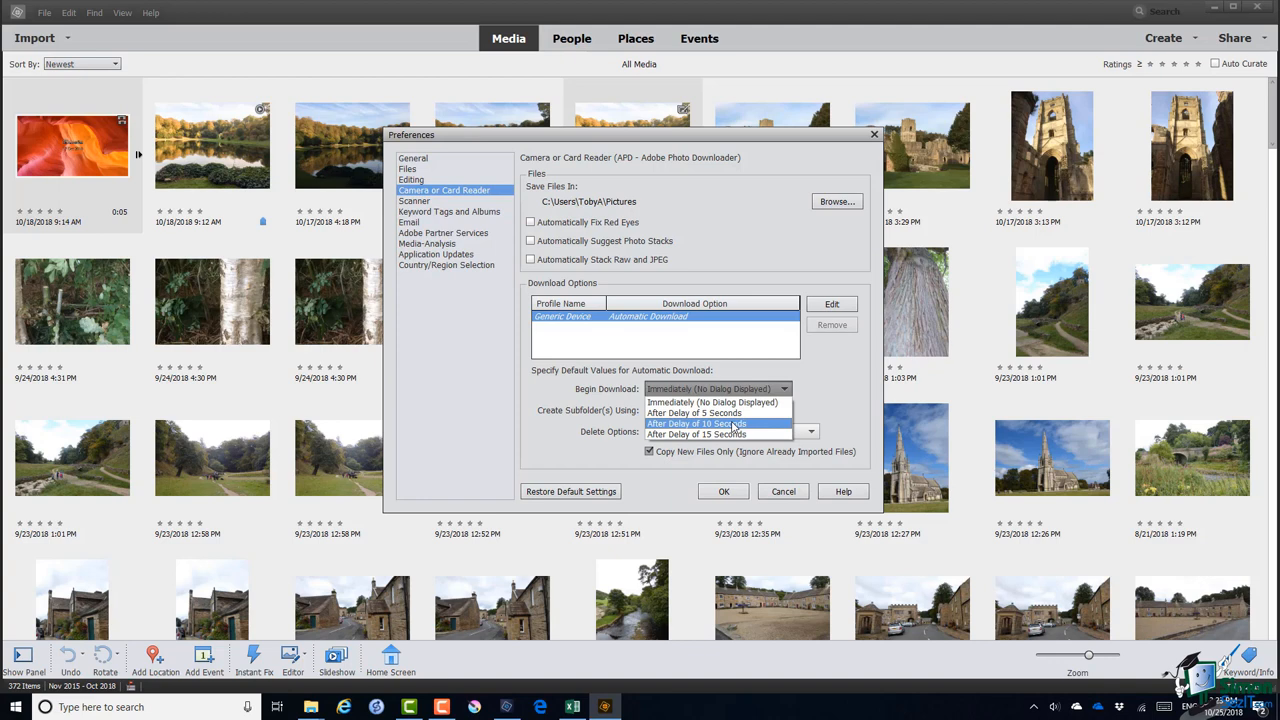
Set Begin Download to After Delay of 10 Seconds
left_click(706, 424)
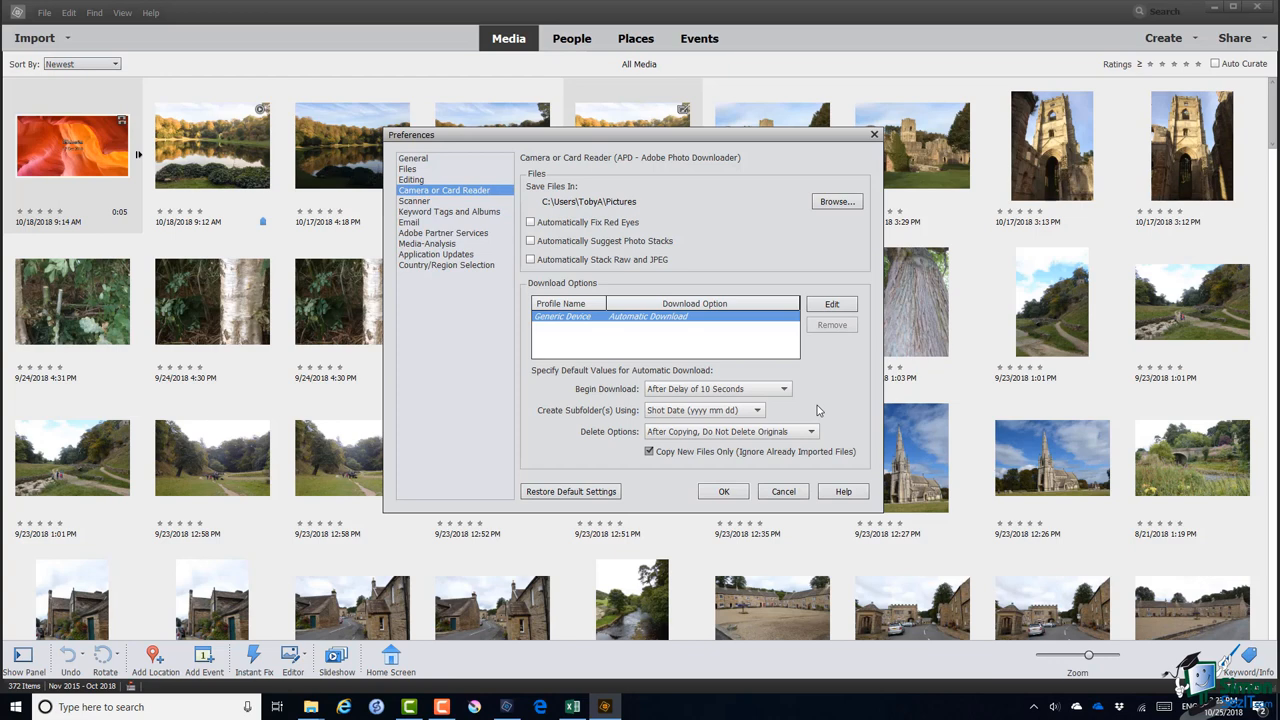
mouse_move(724, 492)
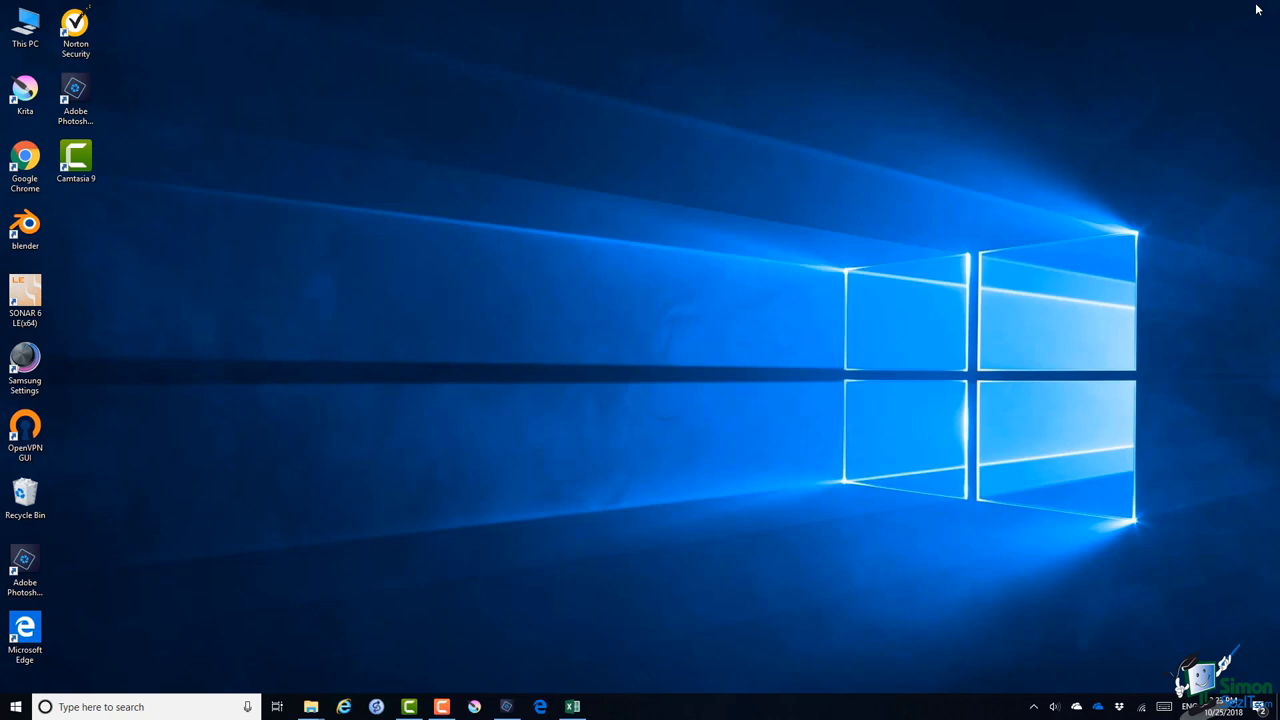
mouse_move(828, 326)
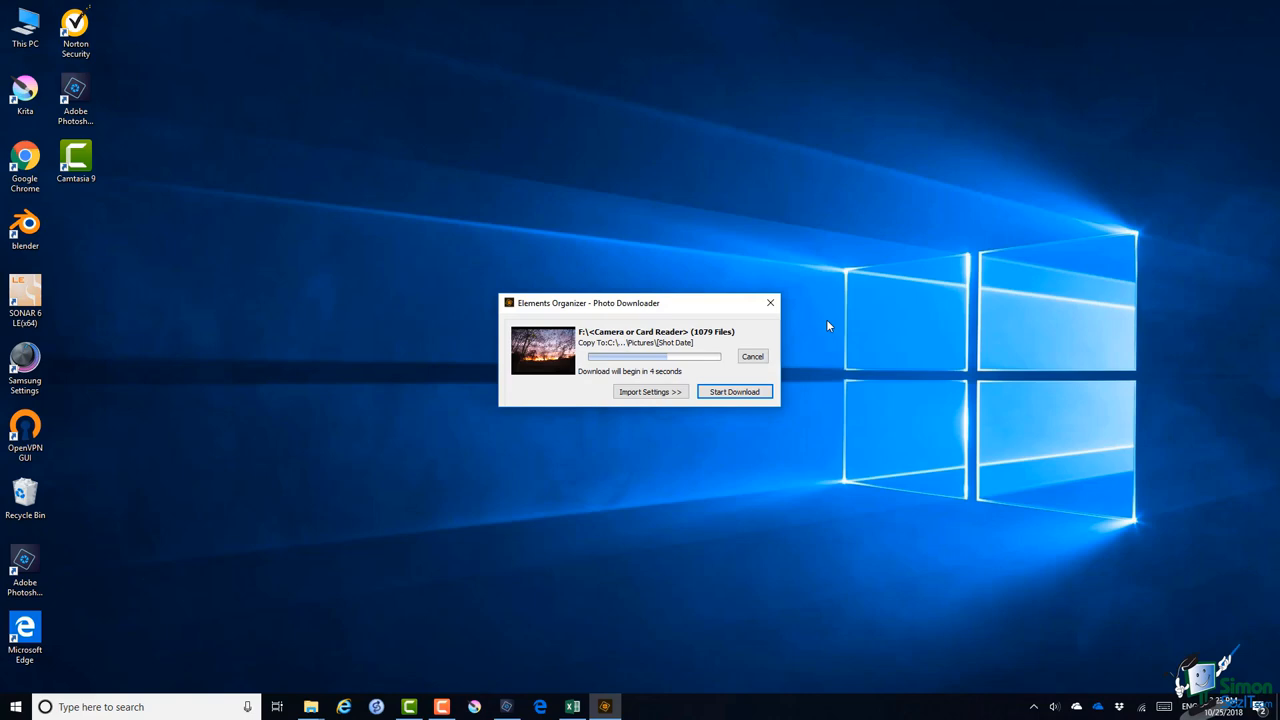
Start the download immediately instead of waiting out the countdown
left_click(734, 390)
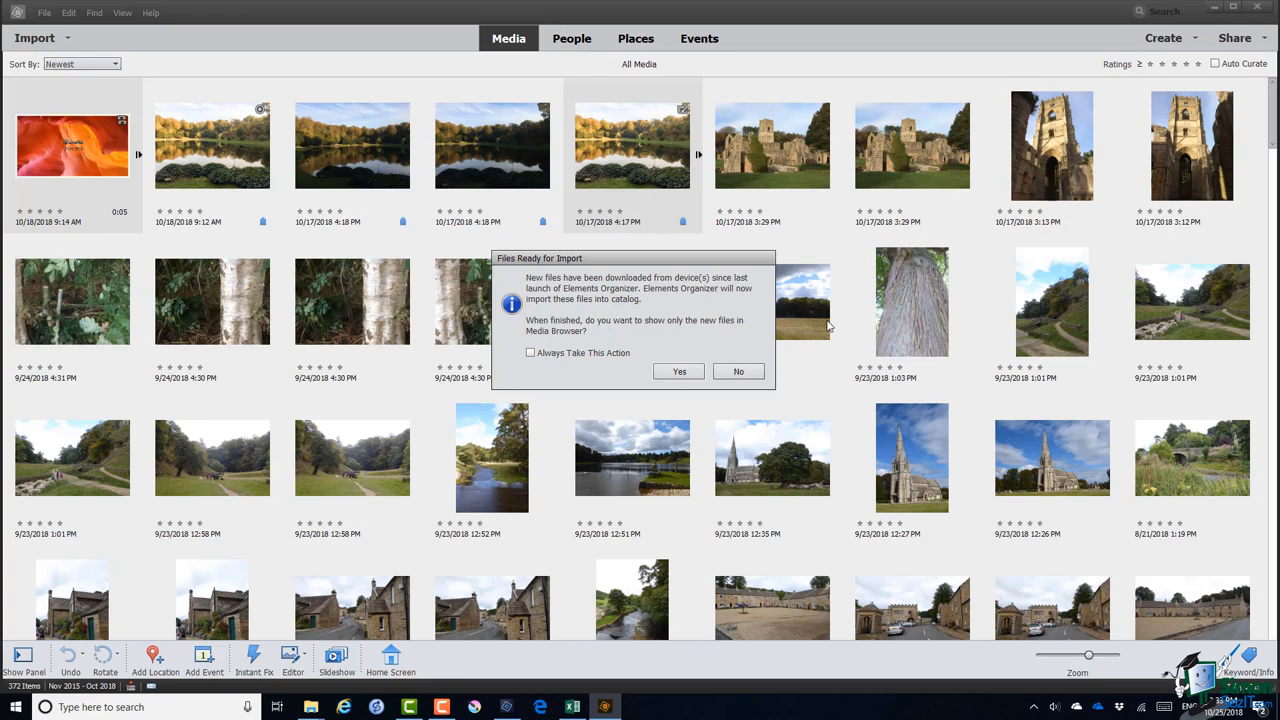
Answer Yes to show only the newly imported files in the catalog
left_click(680, 370)
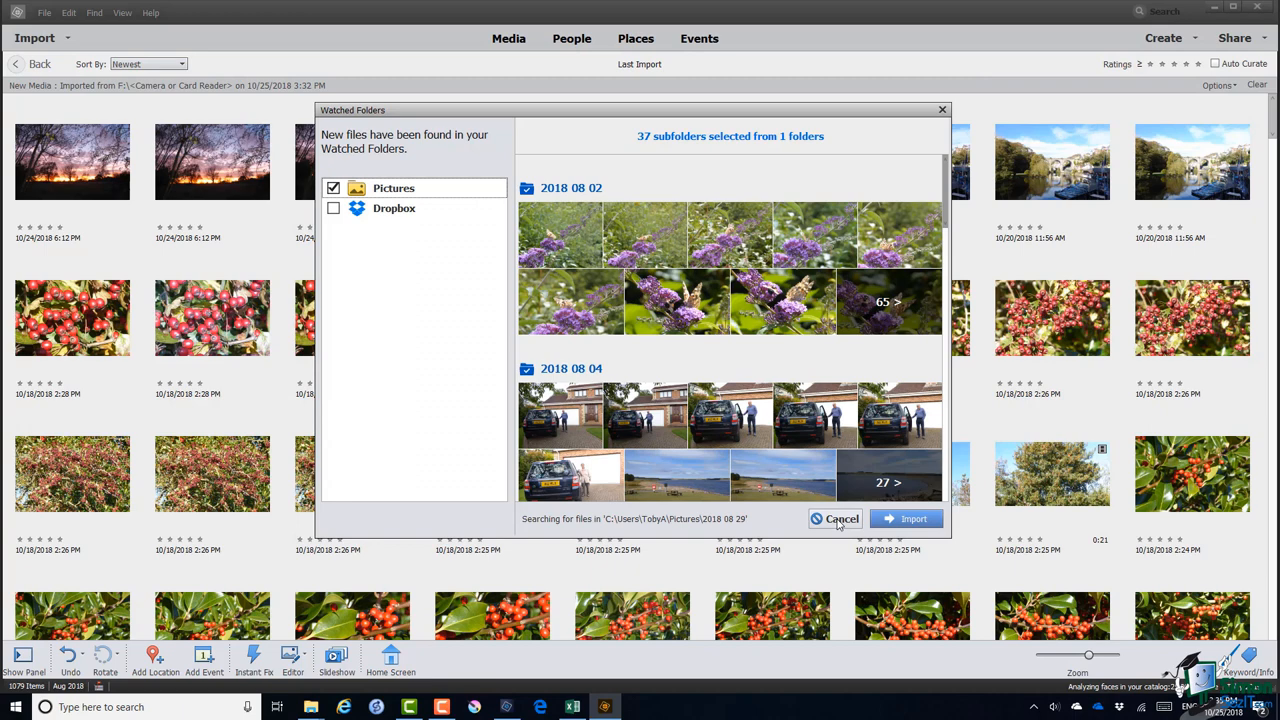
Cancel the Watched Folders prompt without importing the new Pictures files
left_click(836, 518)
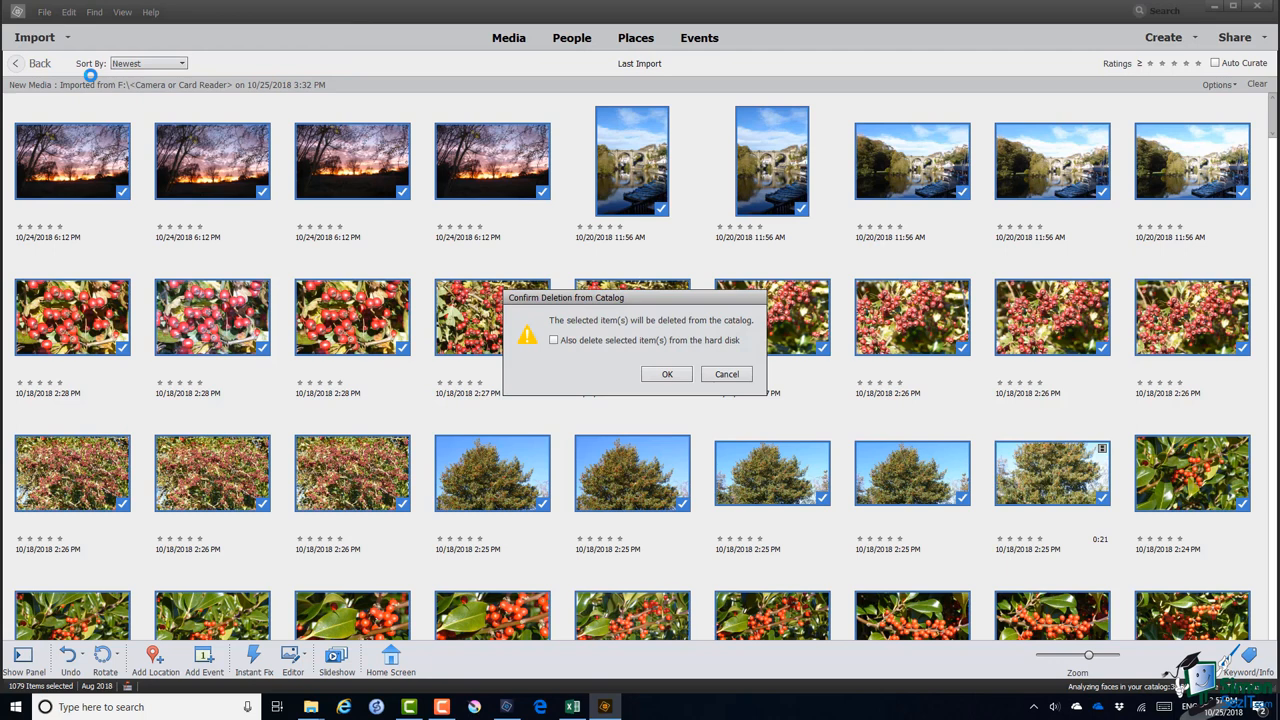
Confirm removing the selected photos from the catalog without deleting from disk
left_click(668, 374)
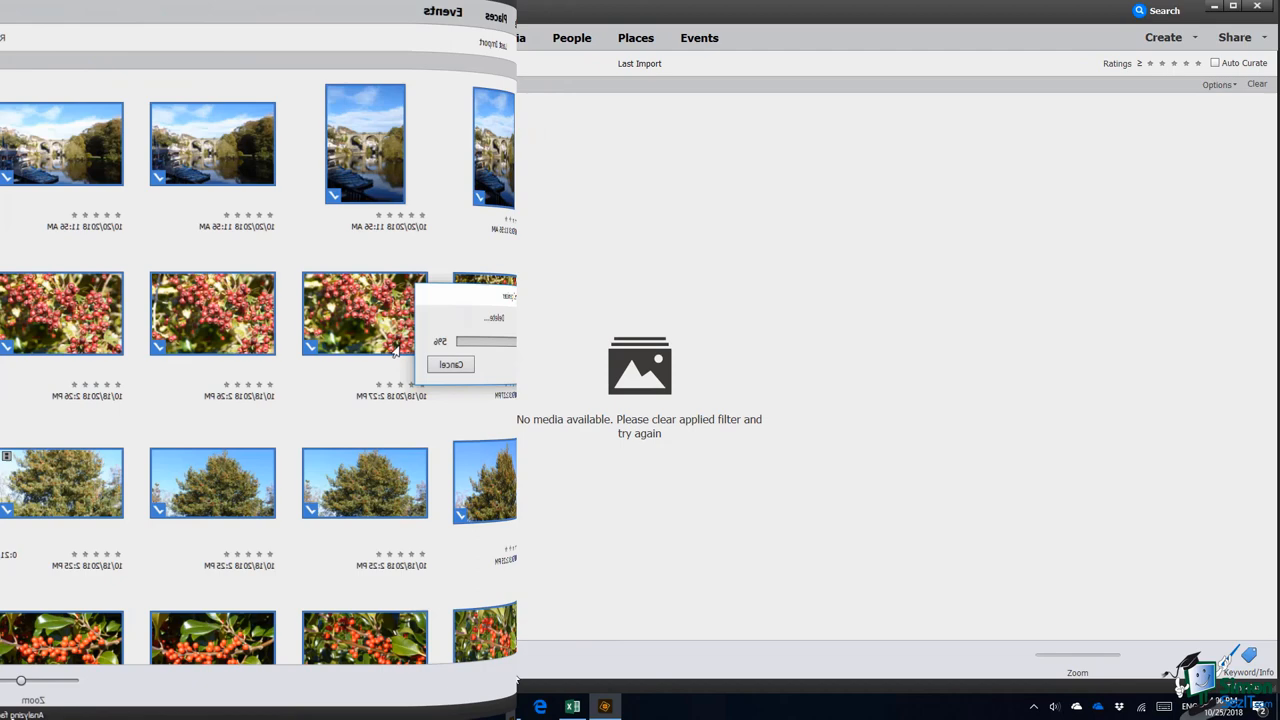
Reopen Photo Downloader from the camera or card reader and stop the media search
left_click(44, 12)
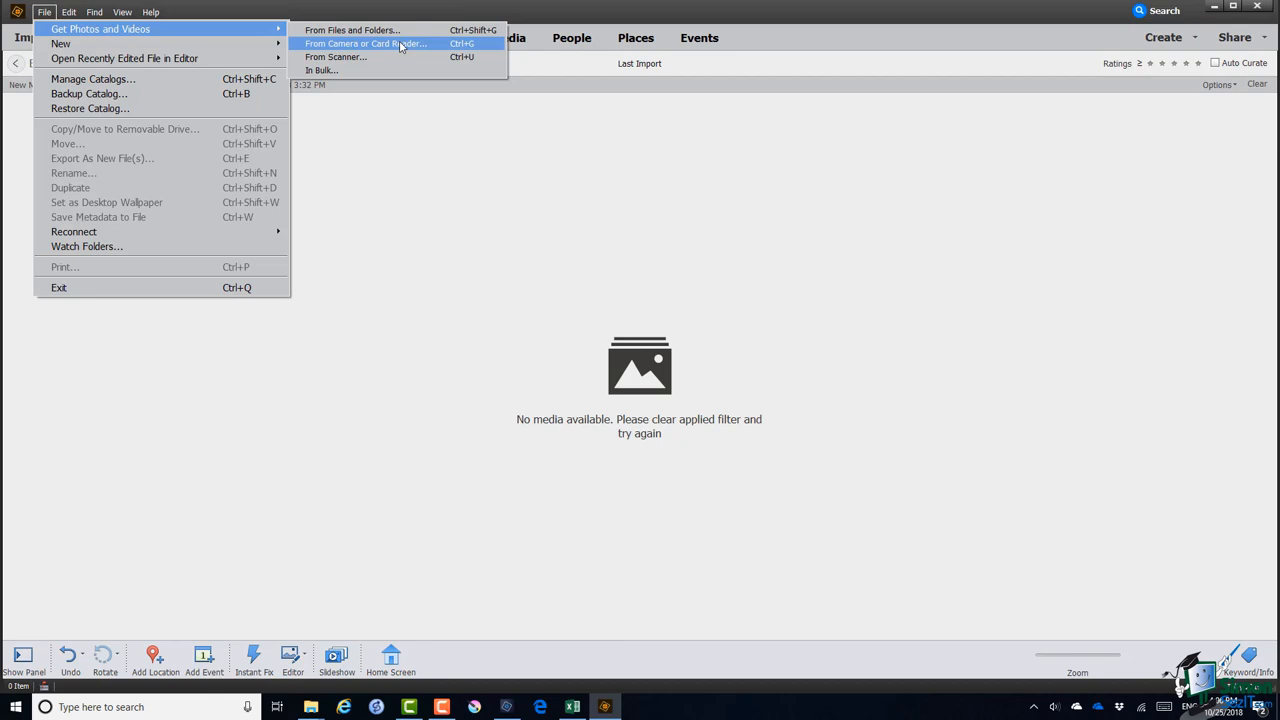
left_click(364, 44)
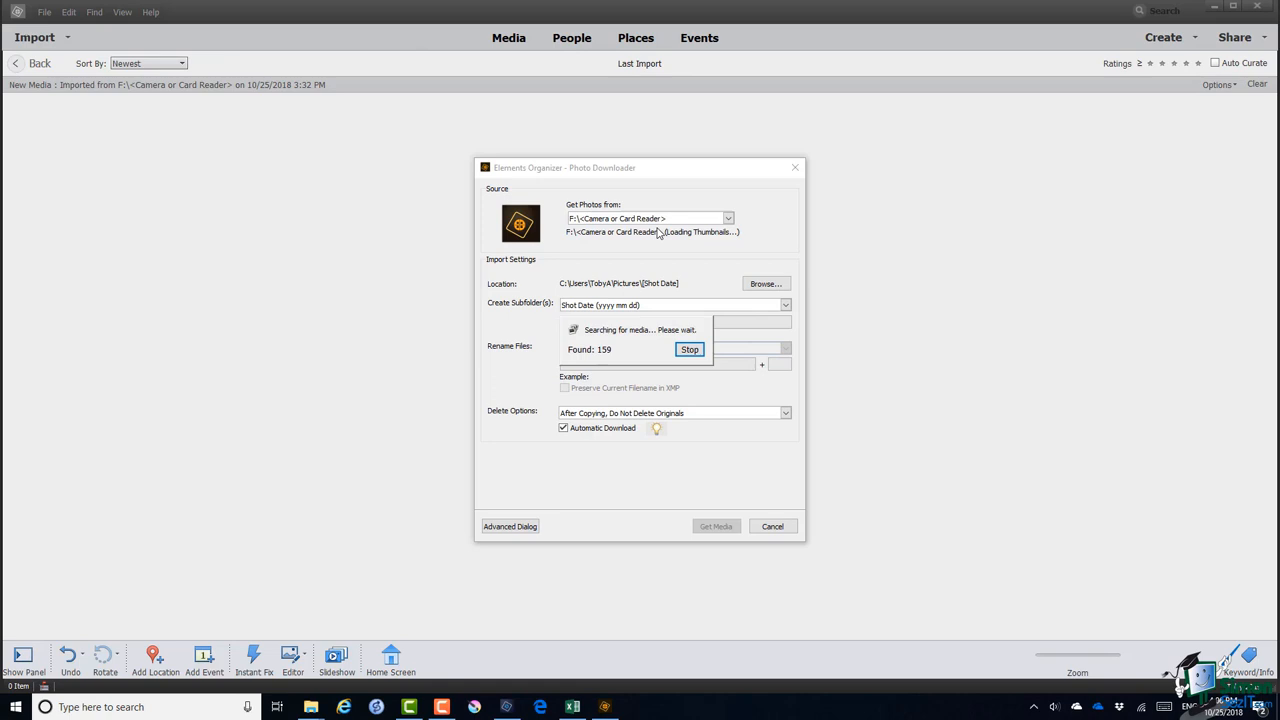
left_click(510, 526)
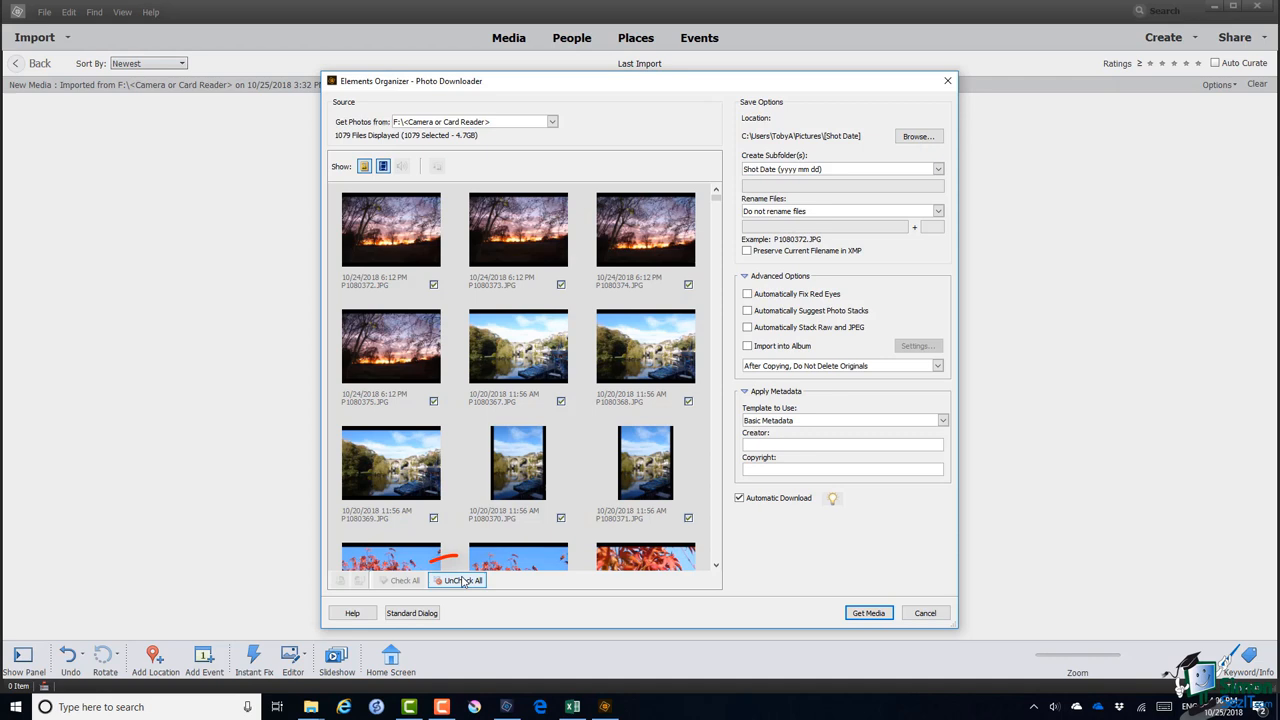
Uncheck all 1079 card files and tick only the comma butterfly photos for import
left_click(460, 580)
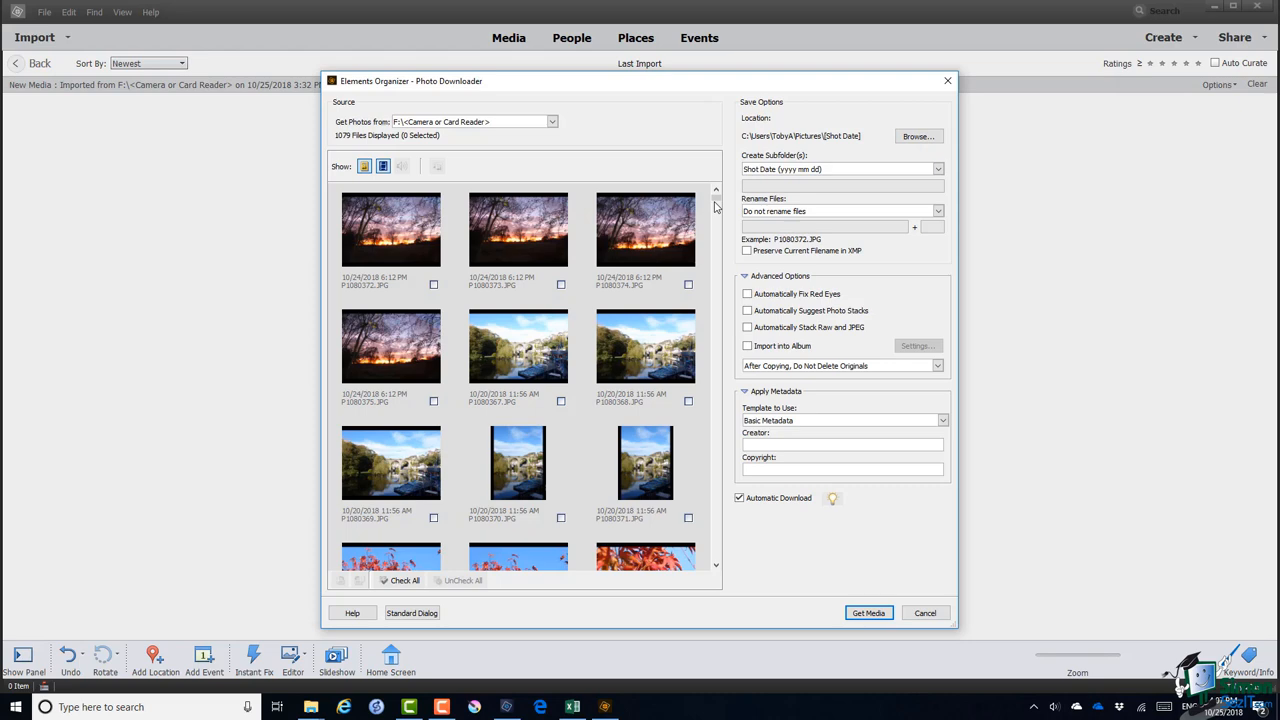
scroll("down", 3)
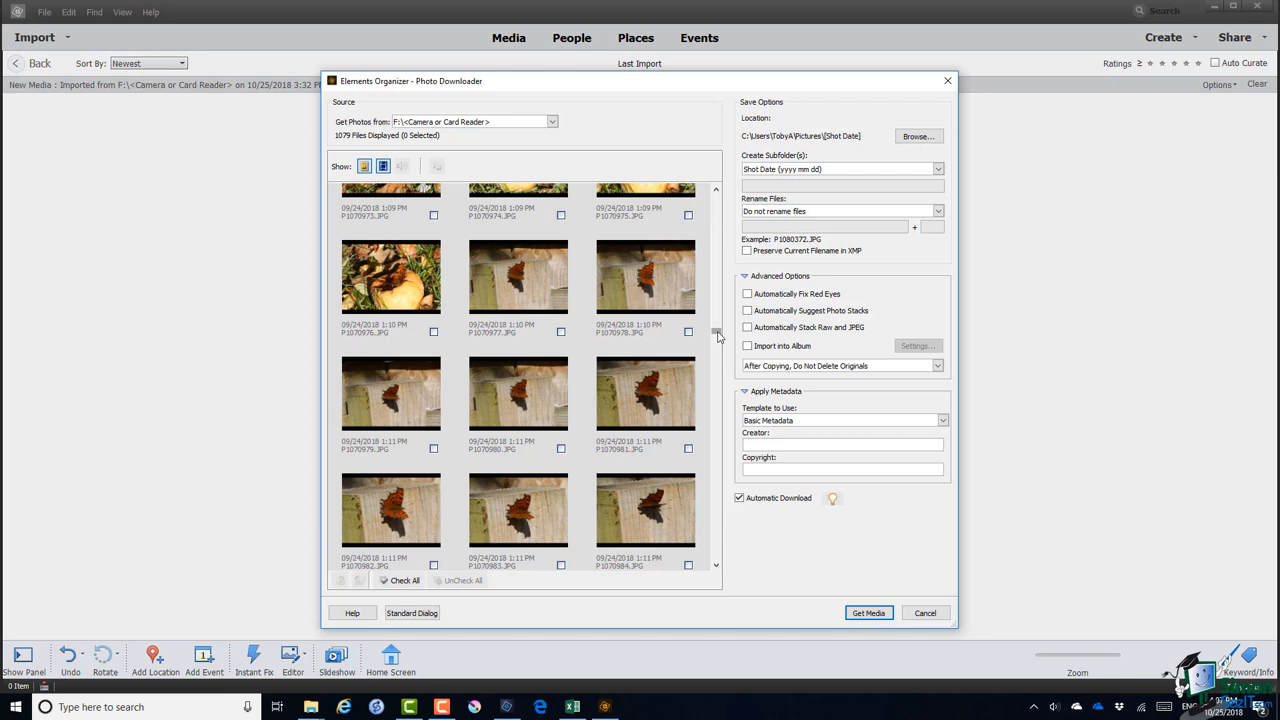
left_click(560, 332)
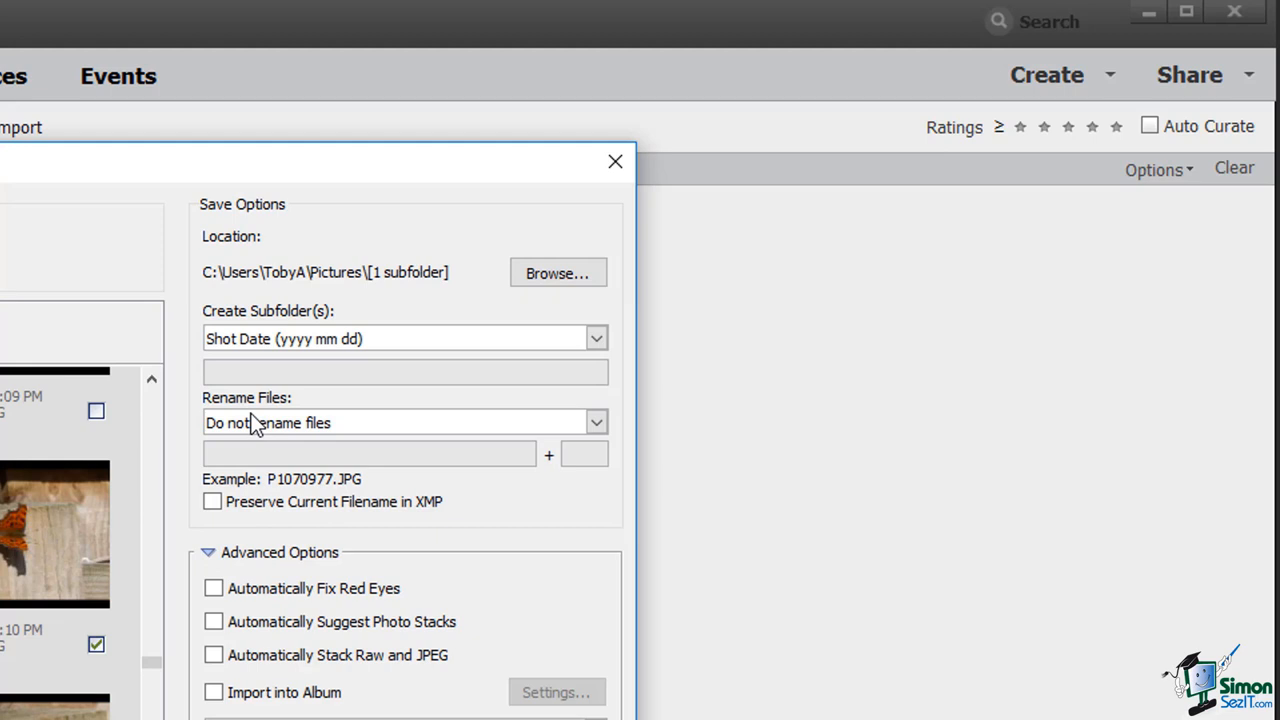
Rename imported files with the custom name Comma plus numbering
left_click(596, 422)
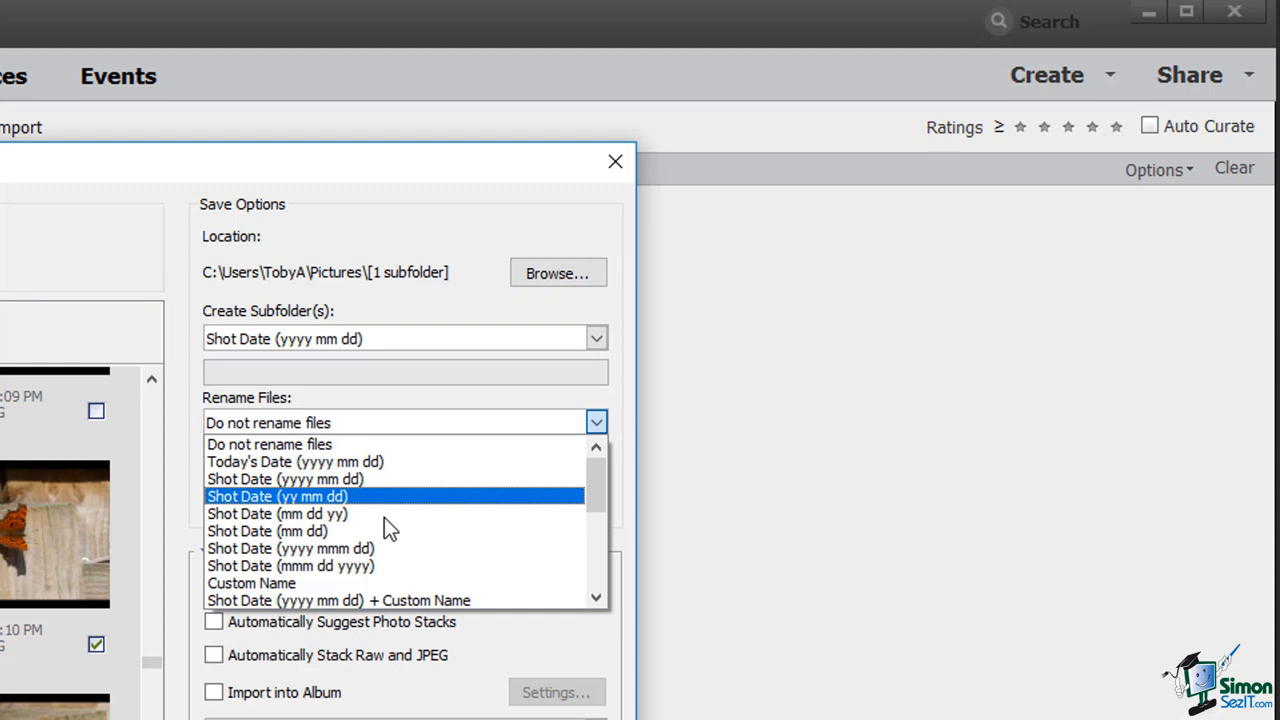
left_click(252, 584)
type("Co")
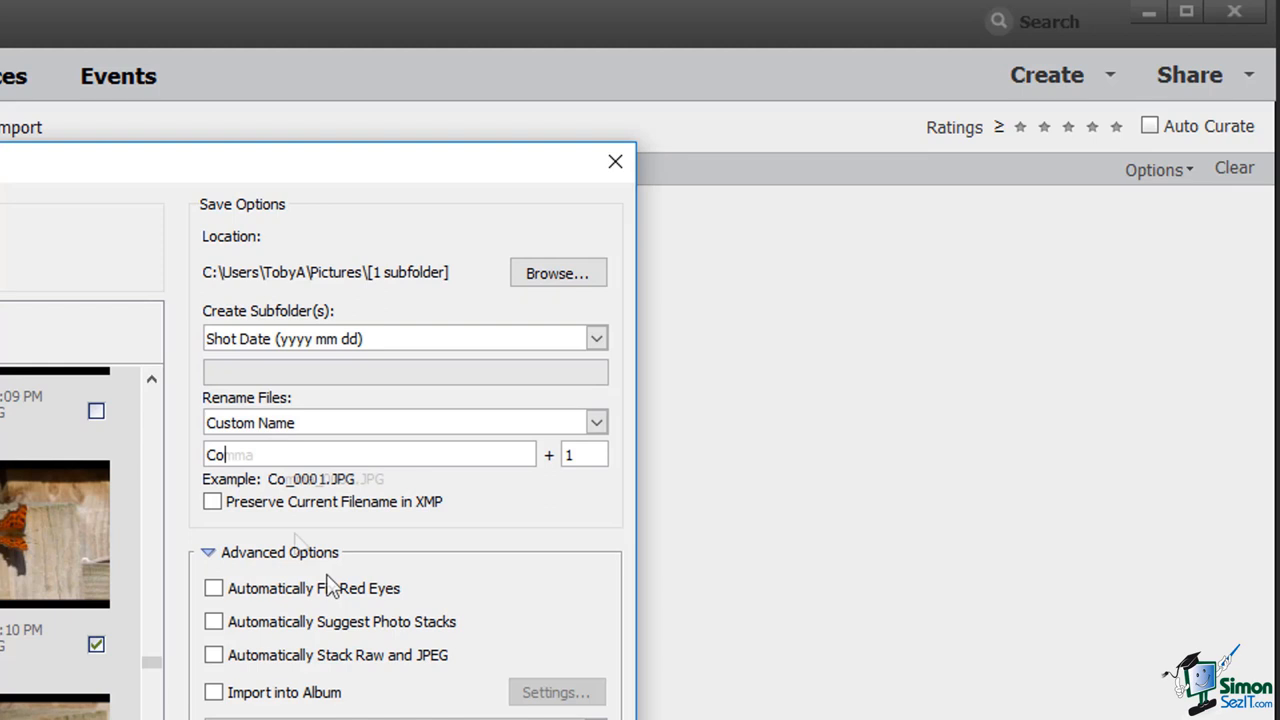
type("mma")
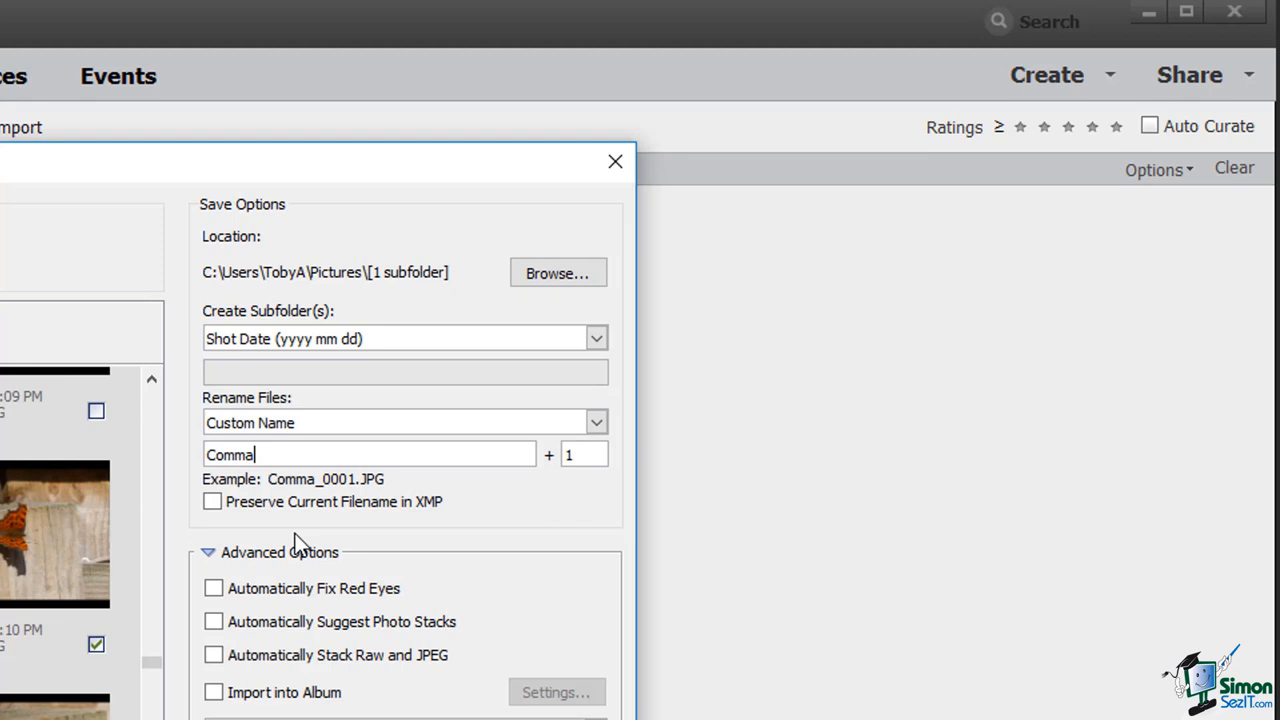
mouse_move(442, 512)
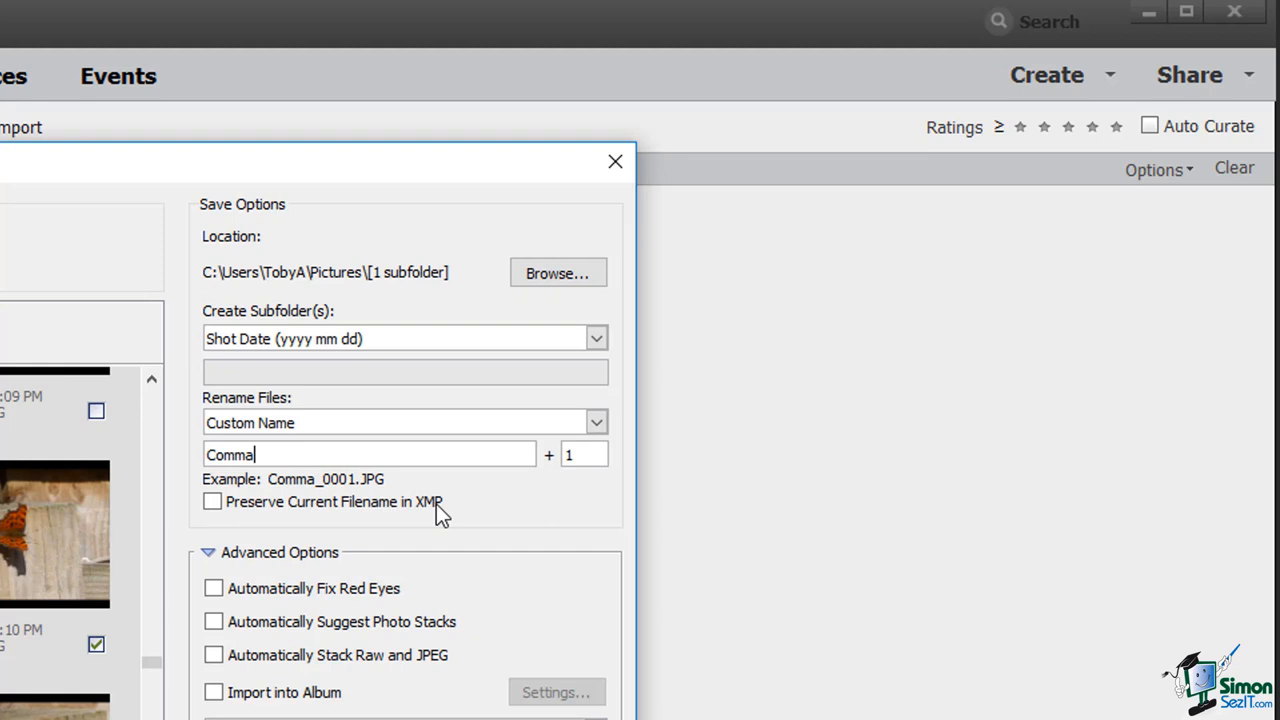
Keep original filenames in XMP and enter creator Toby Al under Apply Metadata
scroll("down", 3)
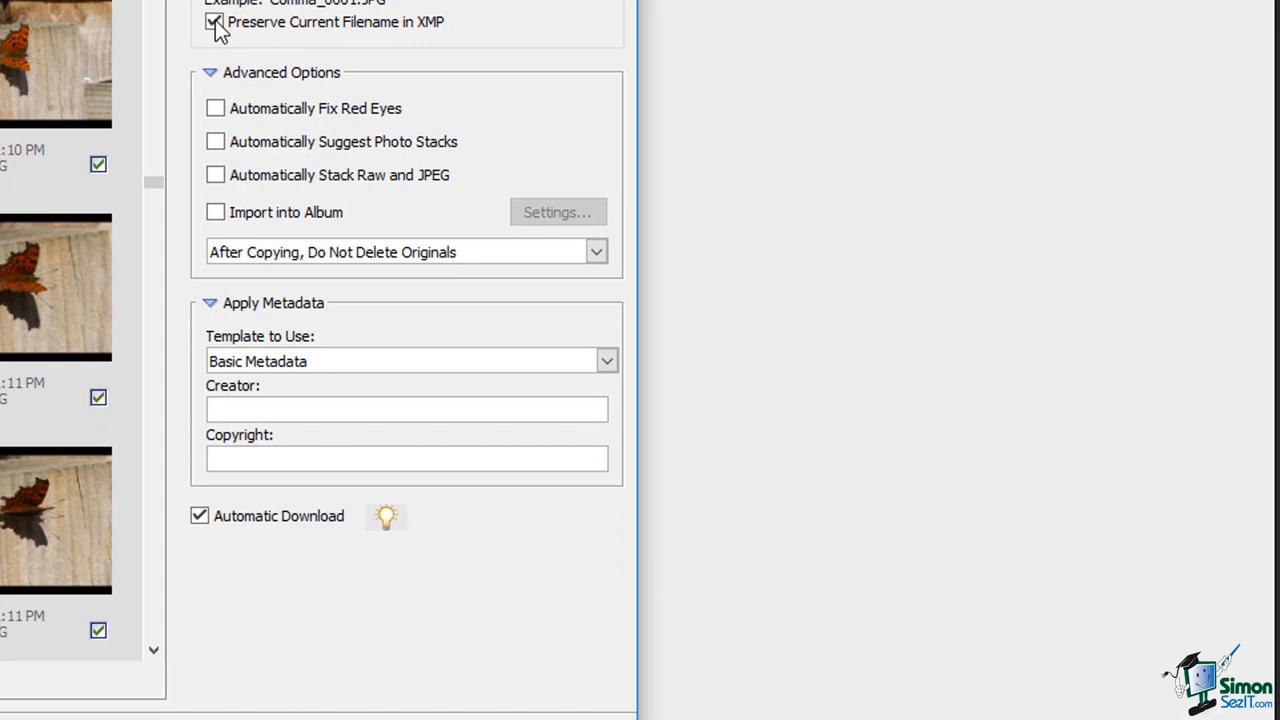
type("Toby Al")
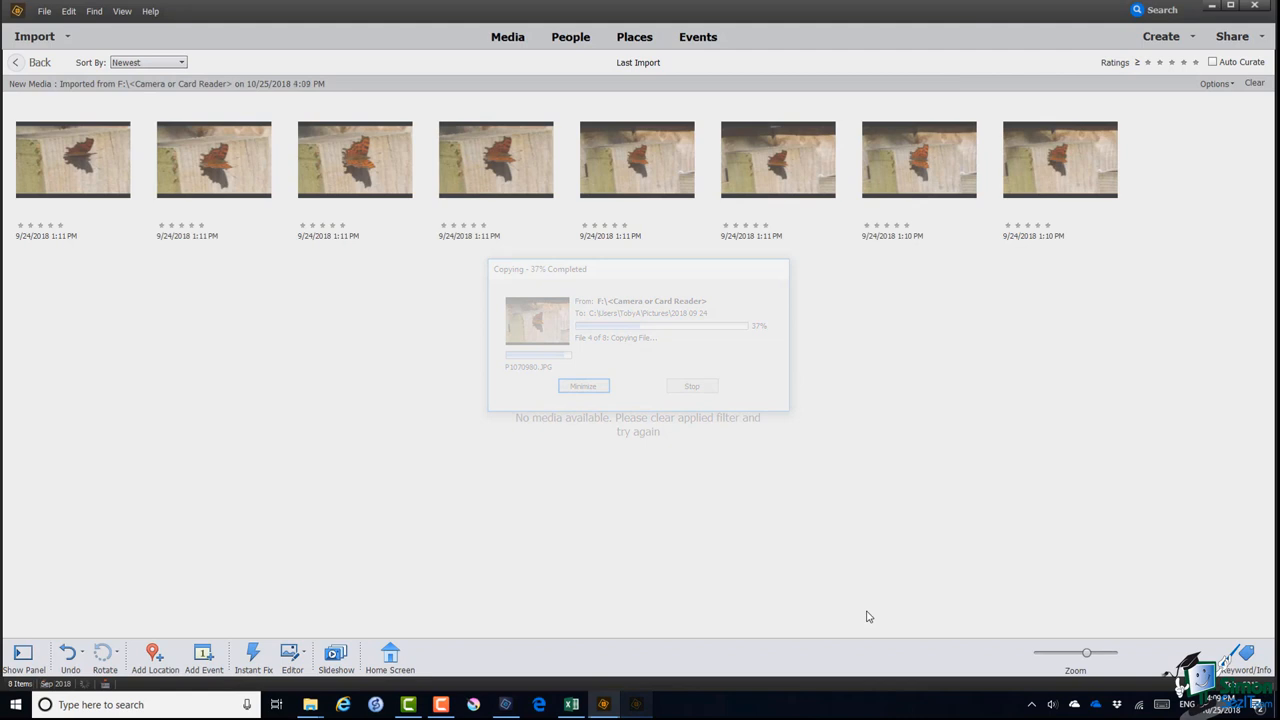
Show file information for the third imported comma butterfly photo
right_click(354, 160)
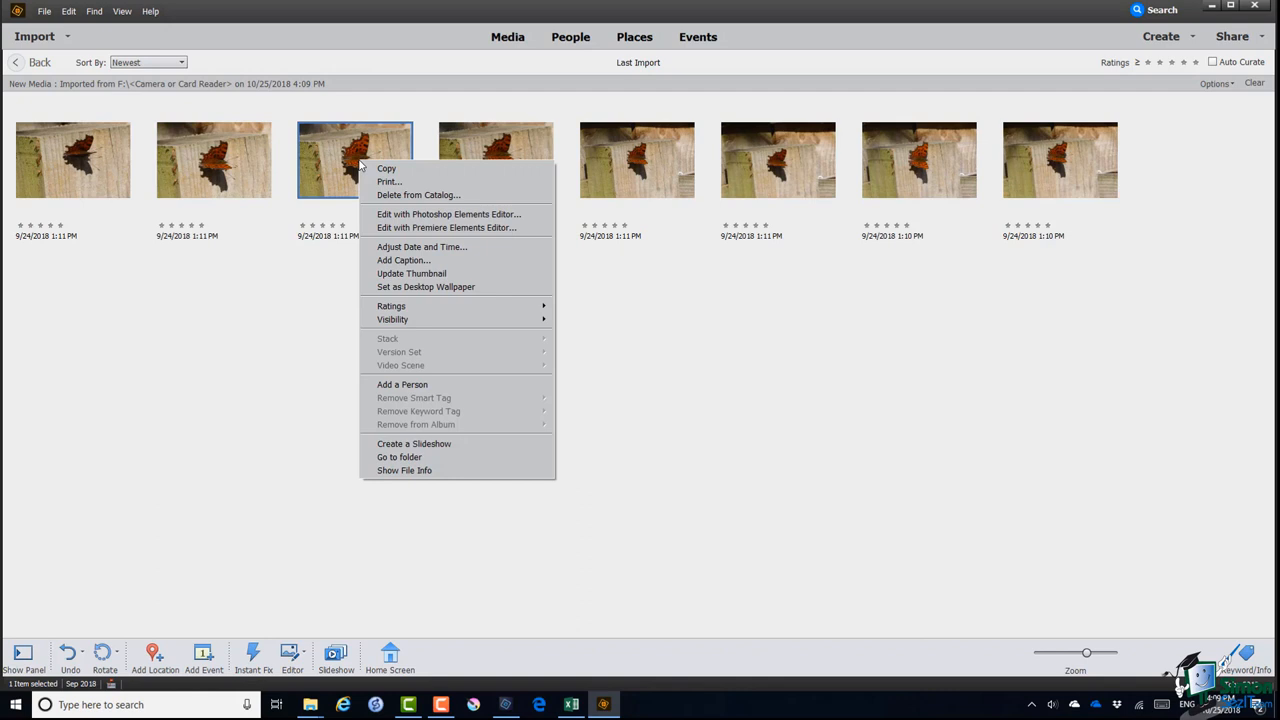
left_click(404, 470)
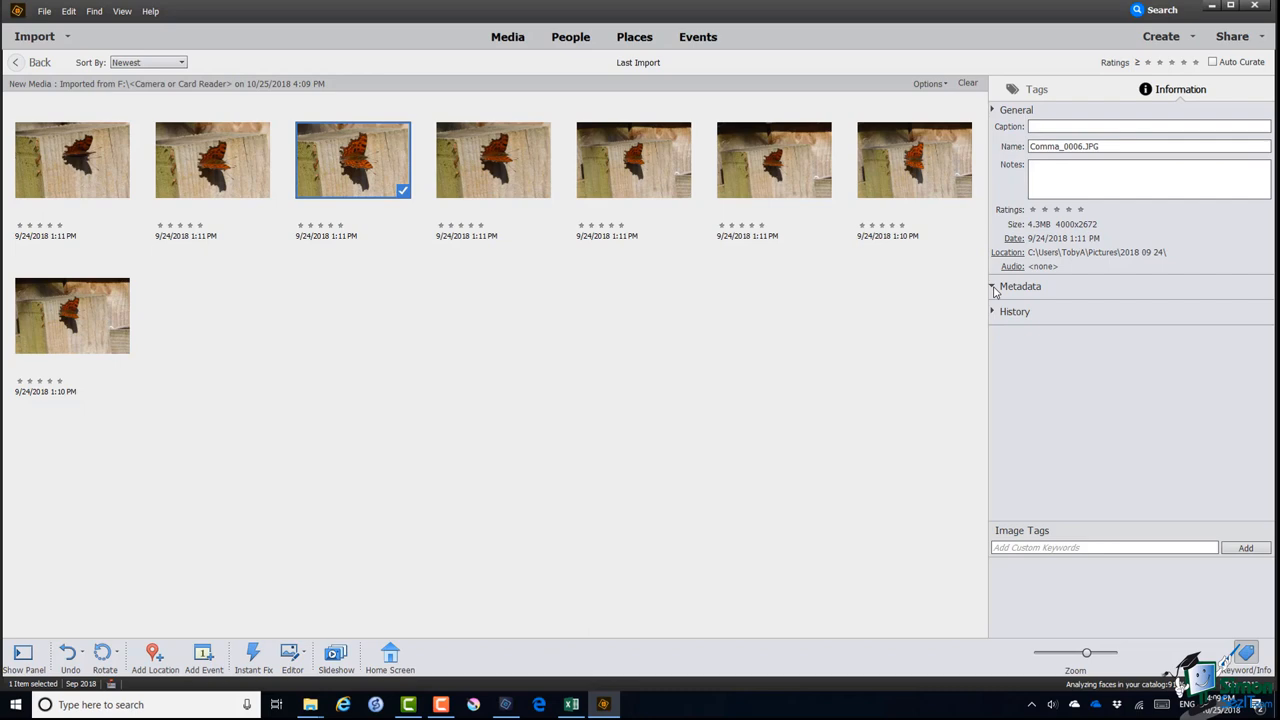
Expand the metadata for Comma_0006.JPG to see the preserved filename and creator
left_click(992, 286)
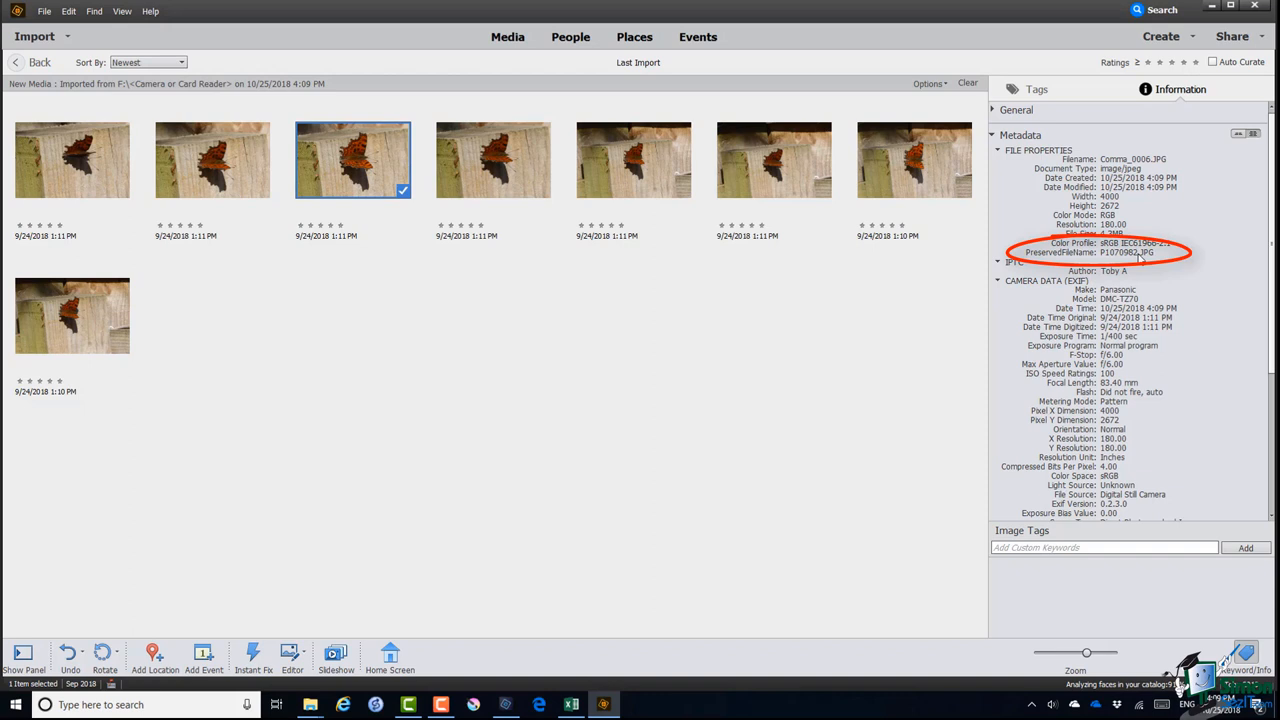
scroll("down", 3)
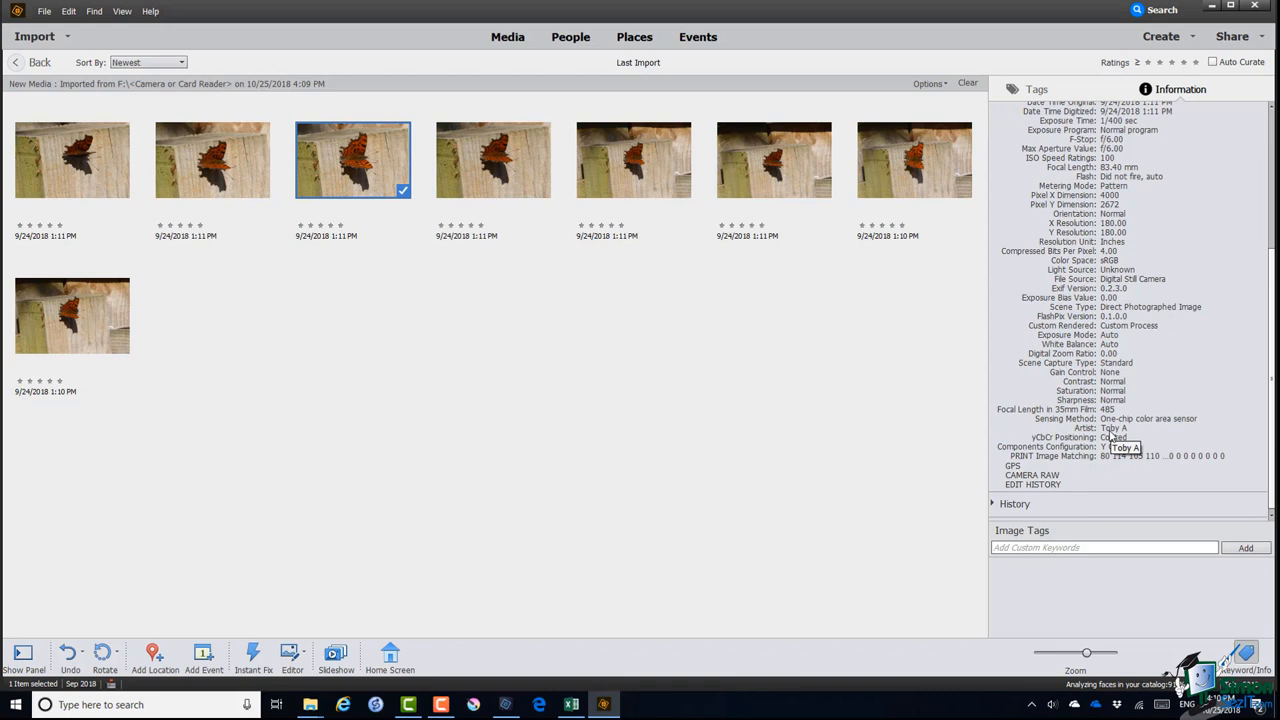